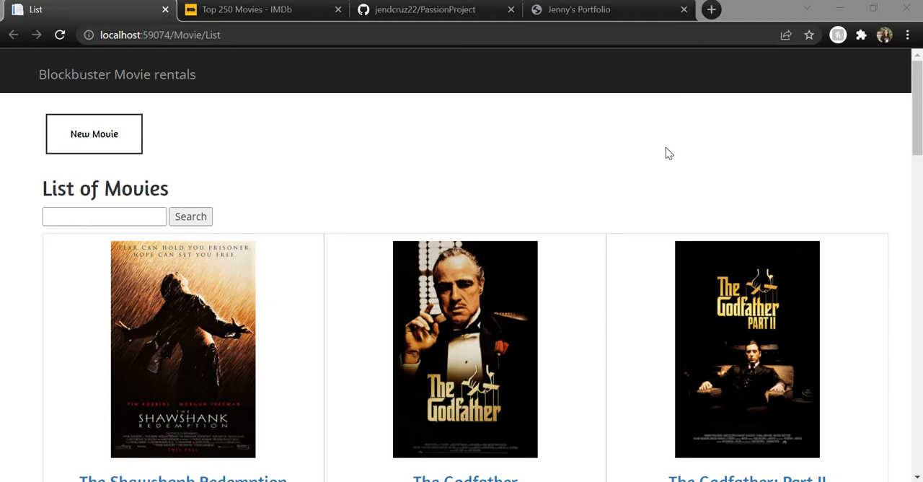
Step: Scroll through the List of Movies and start a New Movie entry with an empty form
{"action": "scroll", "scroll_direction": "down", "scroll_amount": 3}
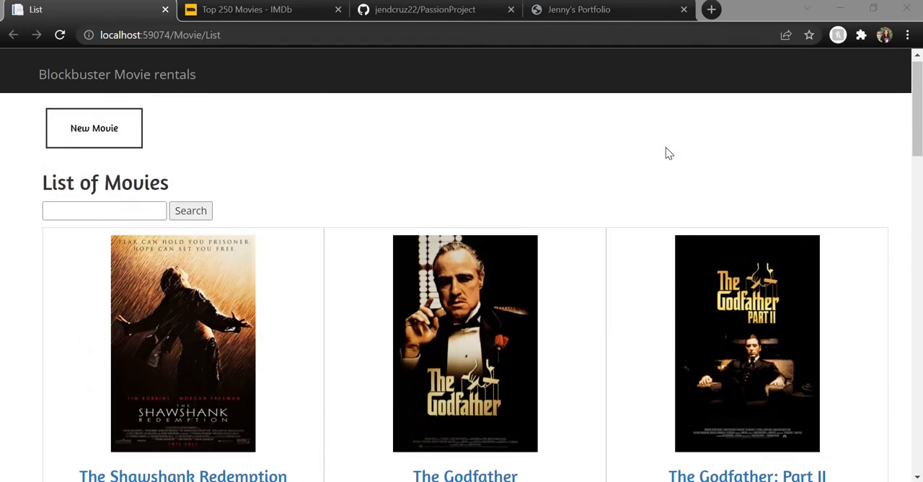
{"action": "scroll", "scroll_direction": "down", "scroll_amount": 3}
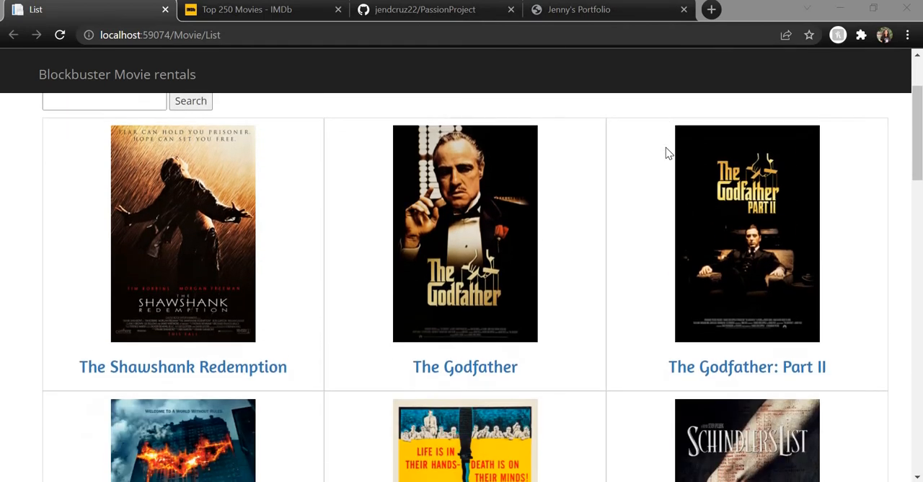
{"action": "scroll", "scroll_direction": "down", "scroll_amount": 3}
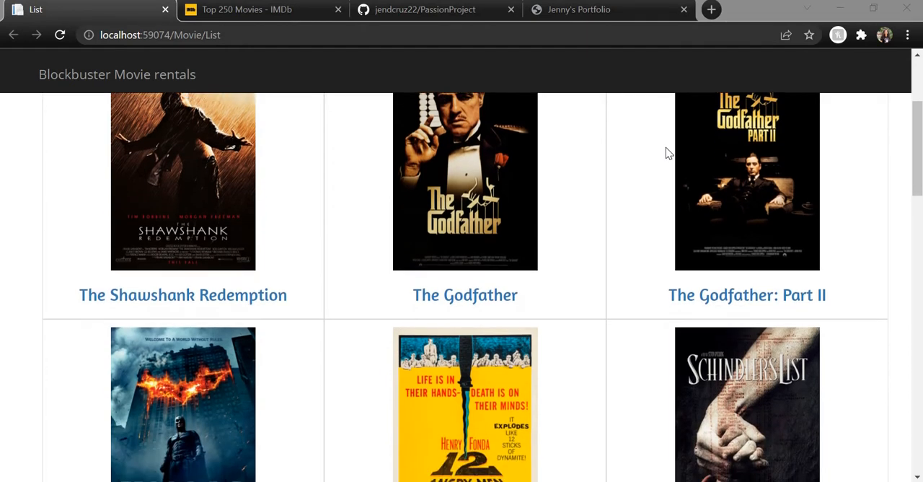
{"action": "scroll", "scroll_direction": "down", "scroll_amount": 3}
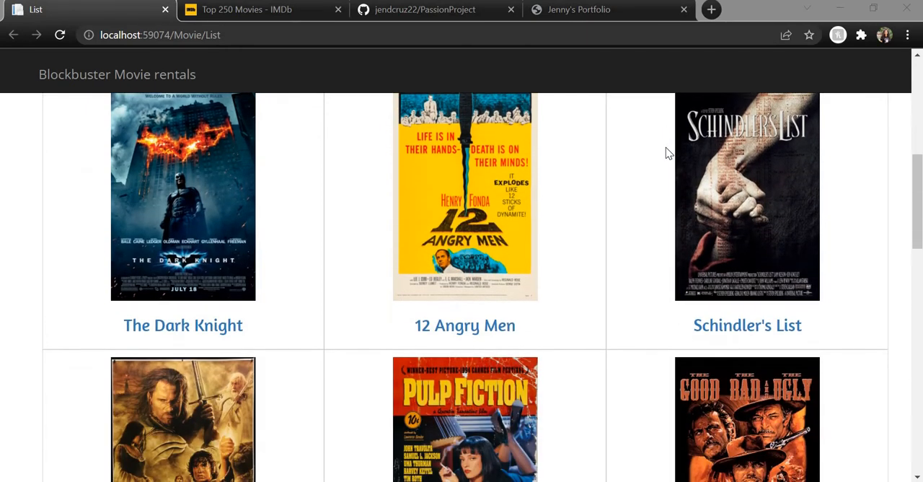
{"action": "scroll", "scroll_direction": "down", "scroll_amount": 3}
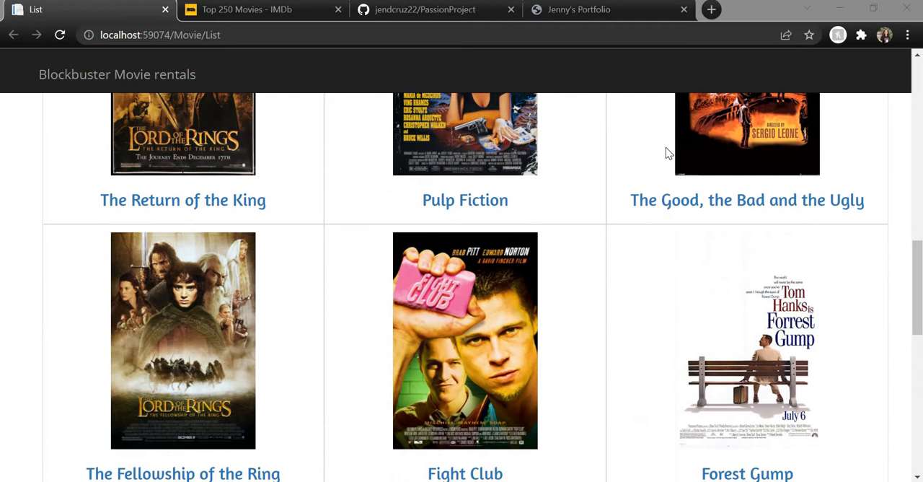
{"action": "scroll", "scroll_direction": "up", "scroll_amount": 3}
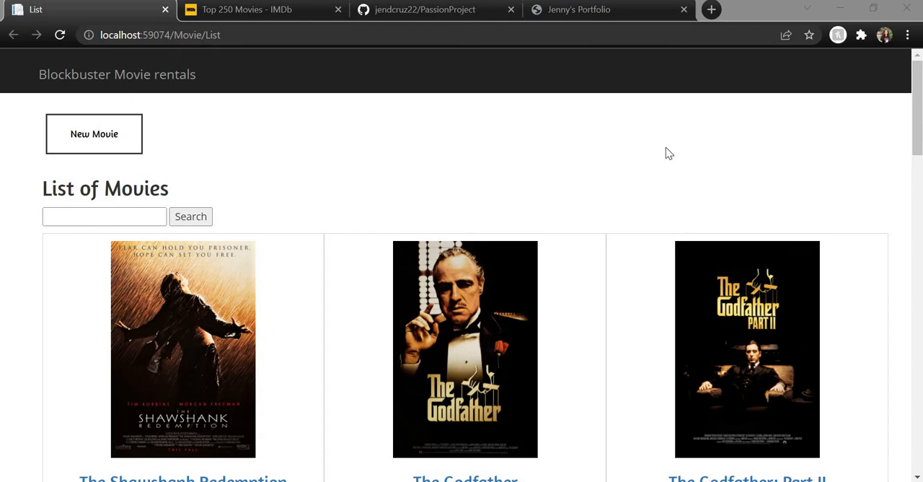
{"action": "mouse_move", "coordinate": [334, 232]}
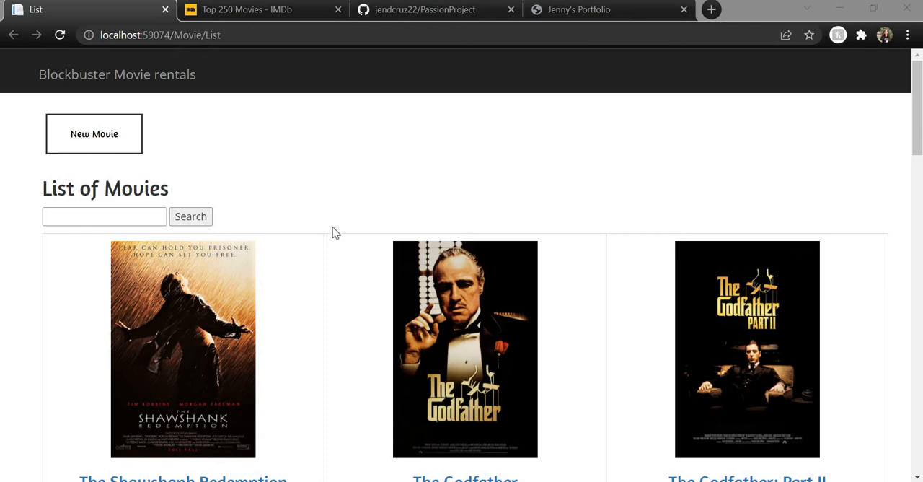
{"action": "scroll", "scroll_direction": "down", "scroll_amount": 3}
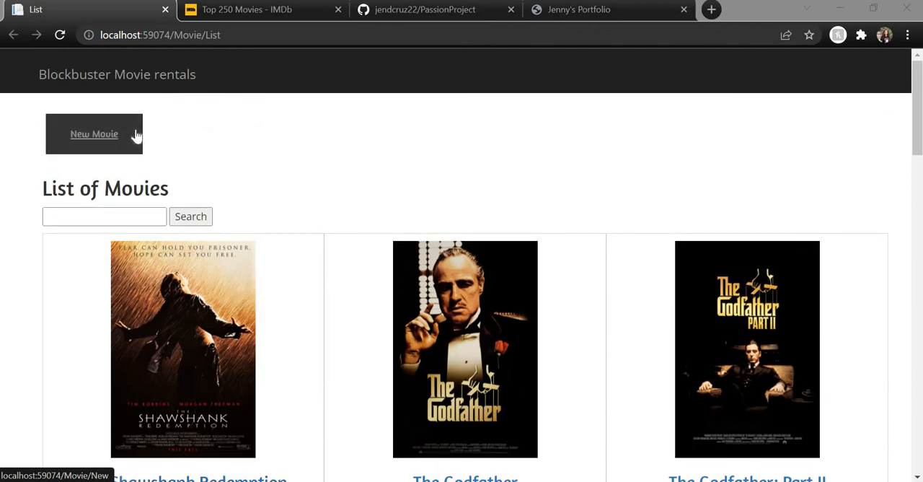
{"action": "left_click", "coordinate": [94, 133]}
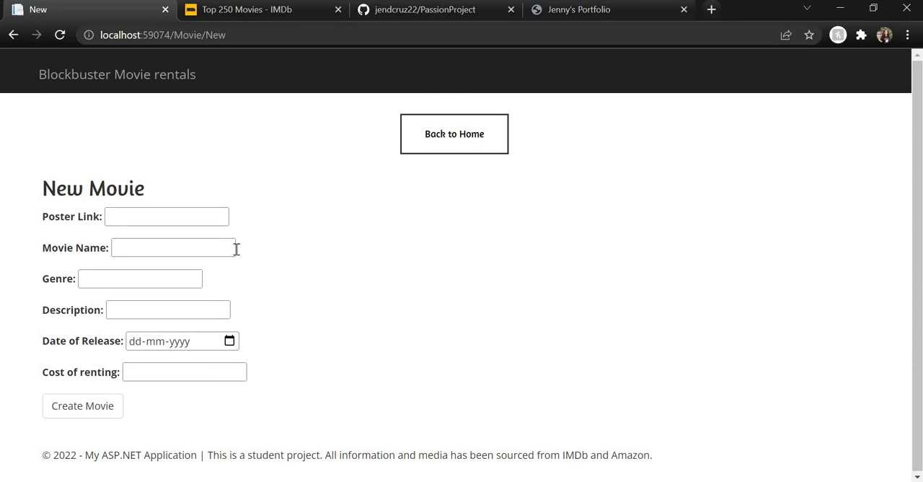
{"action": "mouse_move", "coordinate": [306, 17]}
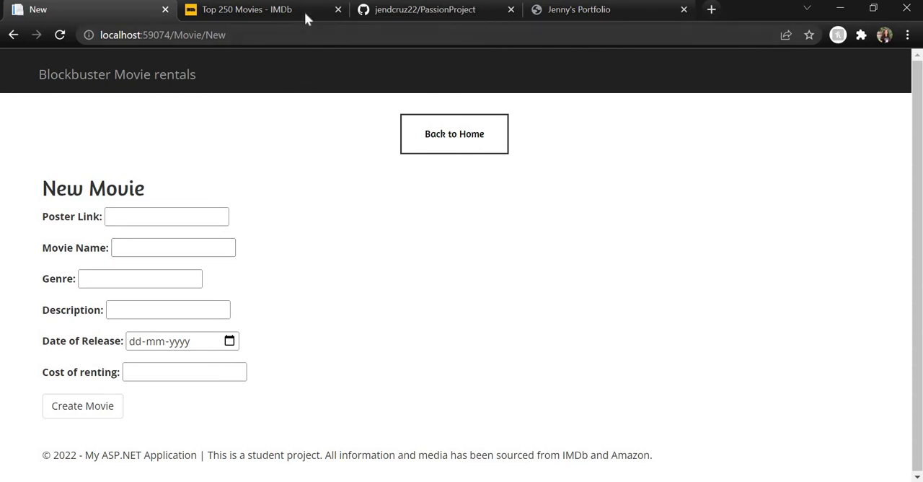
Step: From IMDb's Top 250 chart, locate Life Is Beautiful (1997) and bring up its title page
{"action": "left_click", "coordinate": [245, 8]}
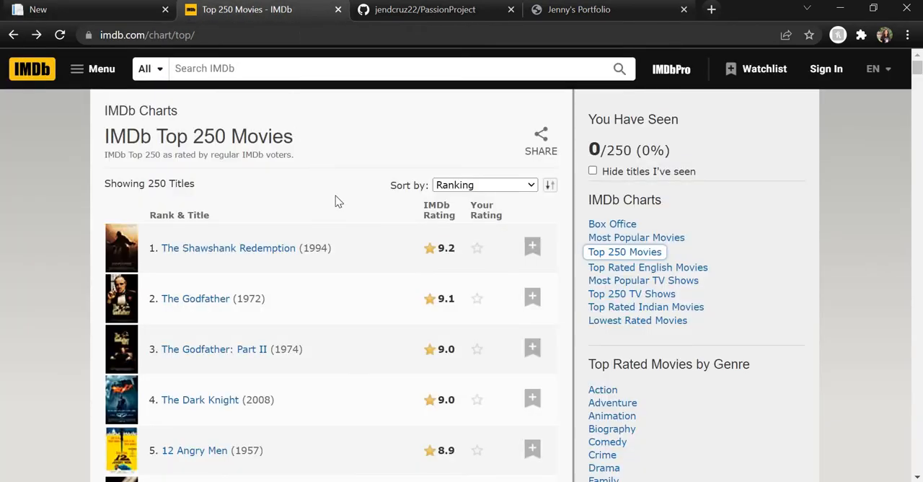
{"action": "scroll", "scroll_direction": "down", "scroll_amount": 3}
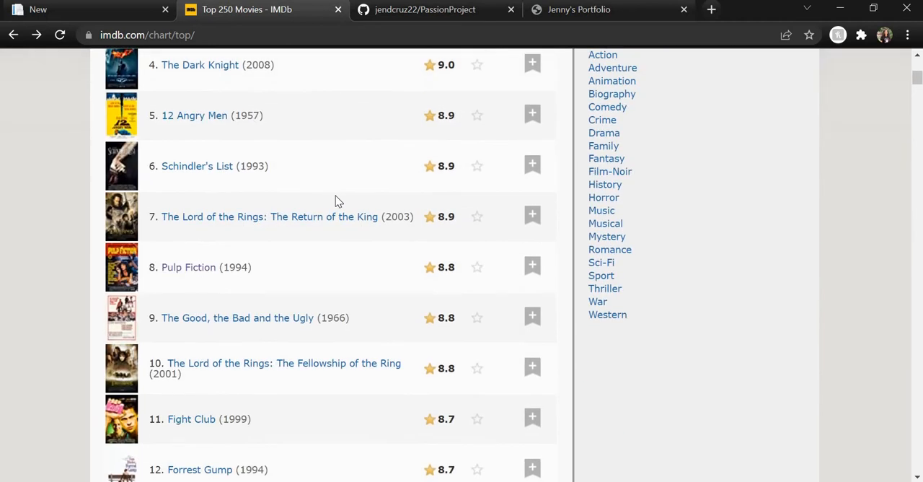
{"action": "scroll", "scroll_direction": "down", "scroll_amount": 3}
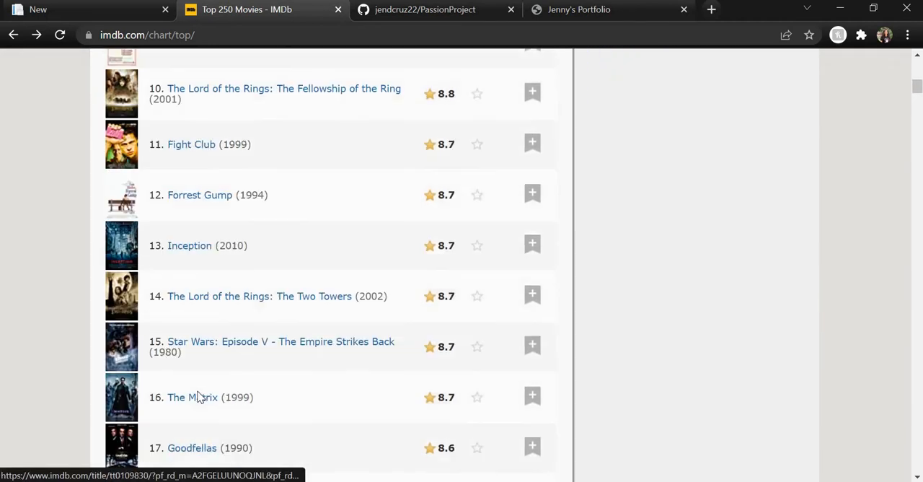
{"action": "scroll", "scroll_direction": "down", "scroll_amount": 3}
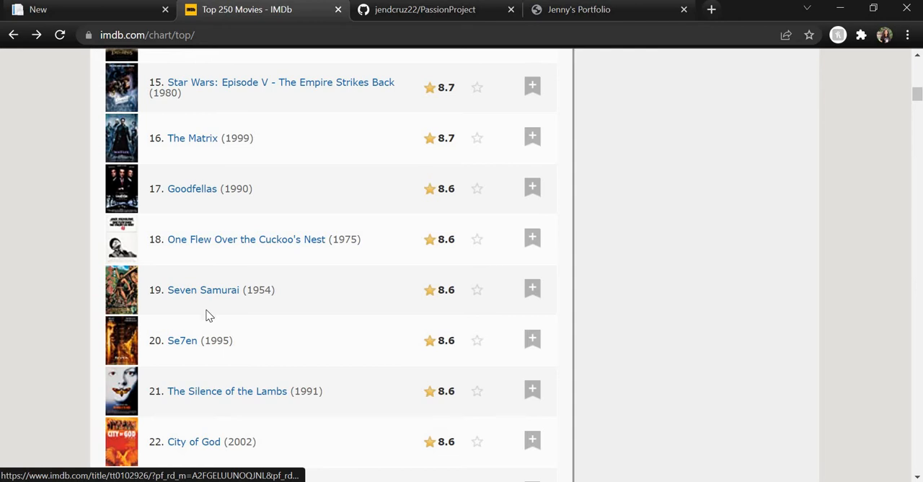
{"action": "scroll", "scroll_direction": "down", "scroll_amount": 3}
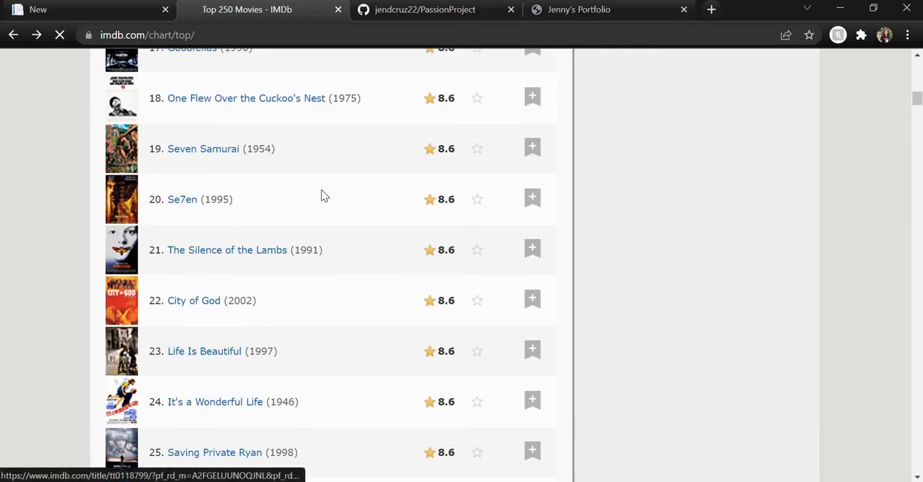
{"action": "left_click", "coordinate": [205, 351]}
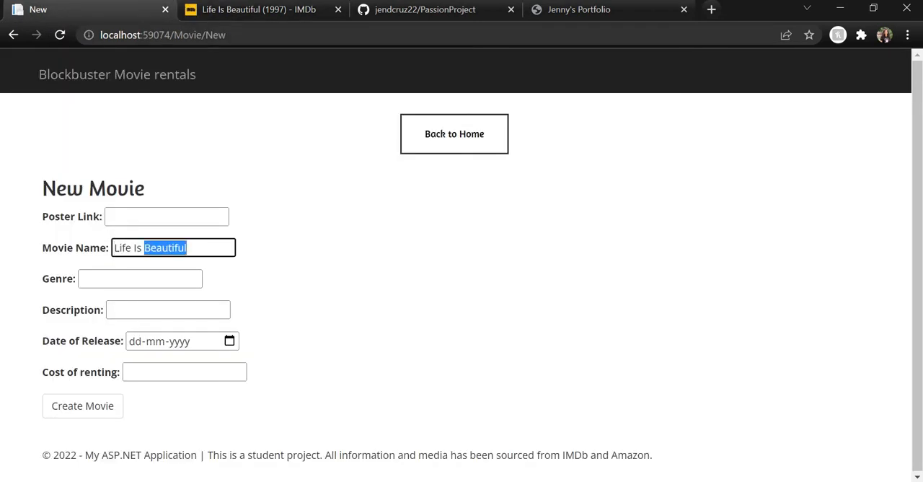
Step: Enter the name Life Is Beautiful, genre Comedy, Drama and a pasted plot description
{"action": "left_click", "coordinate": [256, 8]}
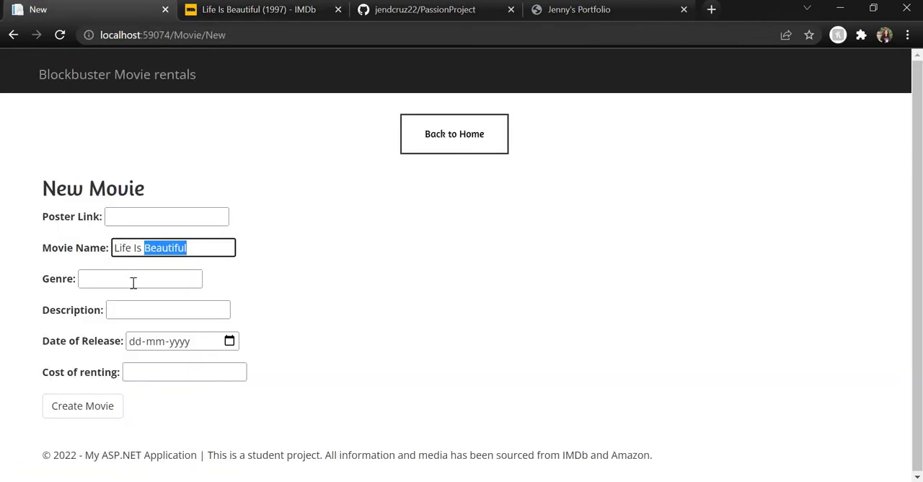
{"action": "type", "text": "Comedy, Drama"}
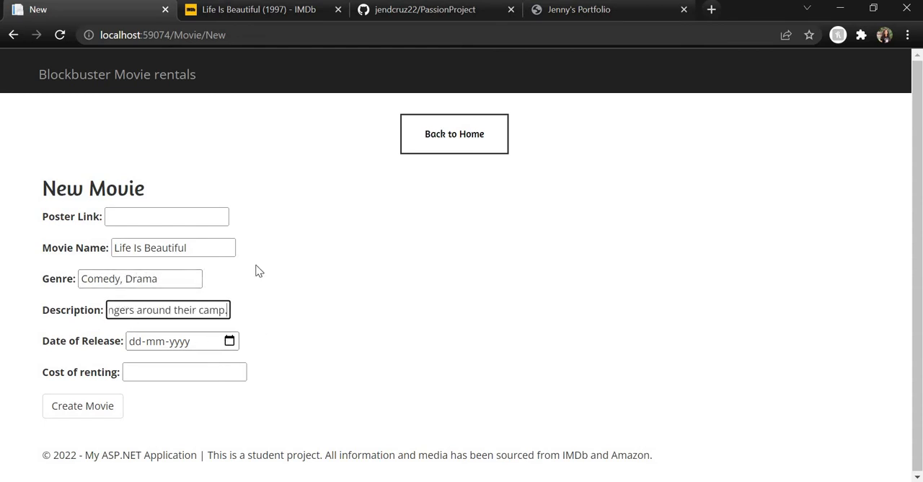
{"action": "left_click", "coordinate": [252, 9]}
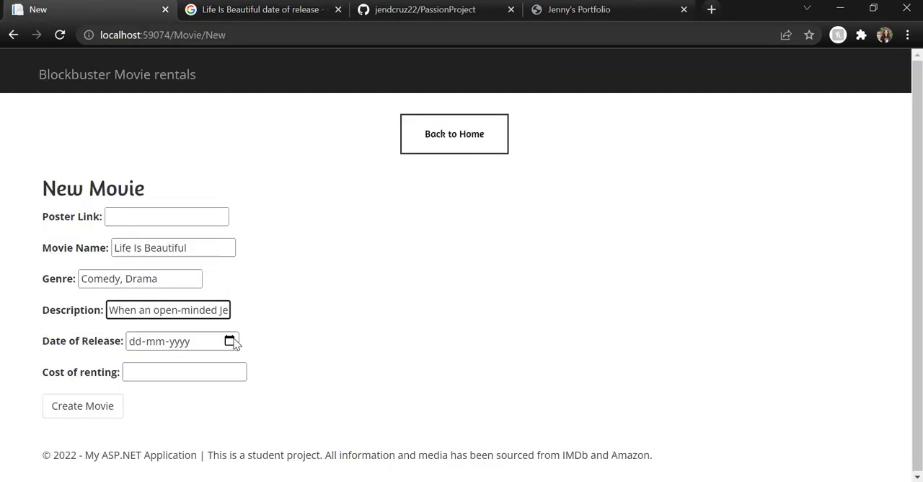
Step: Pick 6 November 1998 as the Date of Release in the calendar
{"action": "left_click", "coordinate": [229, 341]}
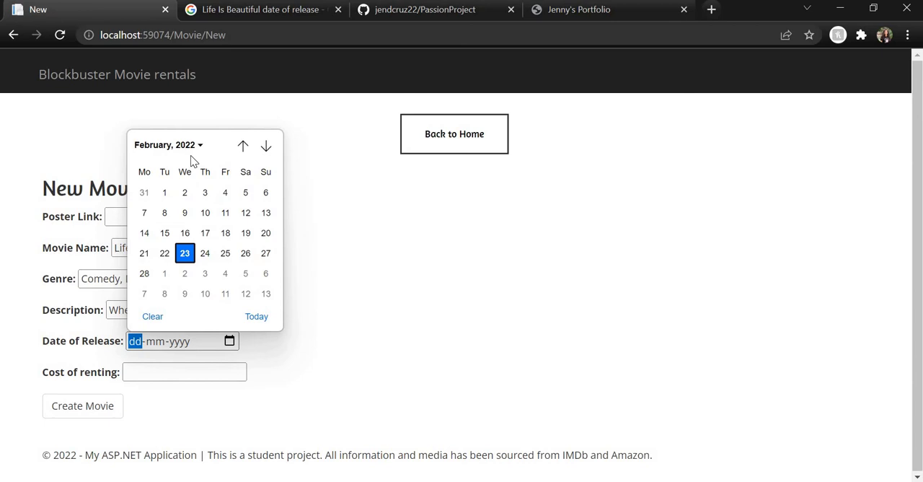
{"action": "left_click", "coordinate": [168, 144]}
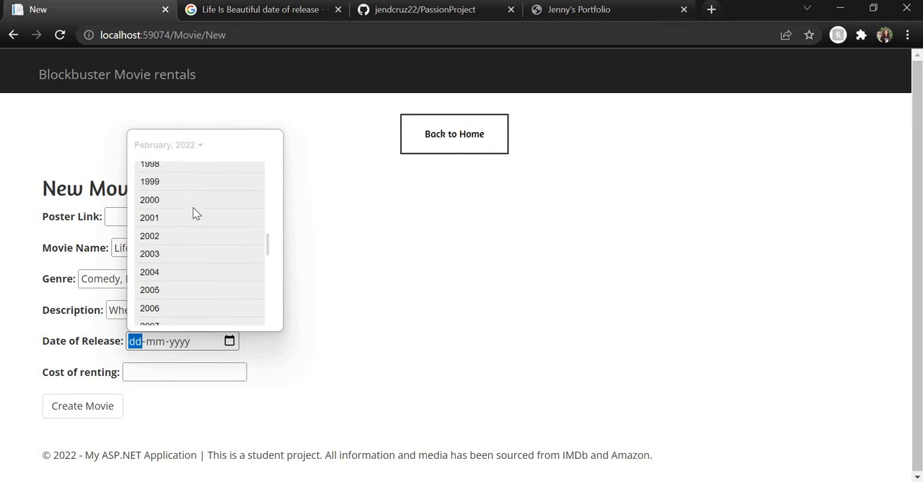
{"action": "left_click", "coordinate": [150, 170]}
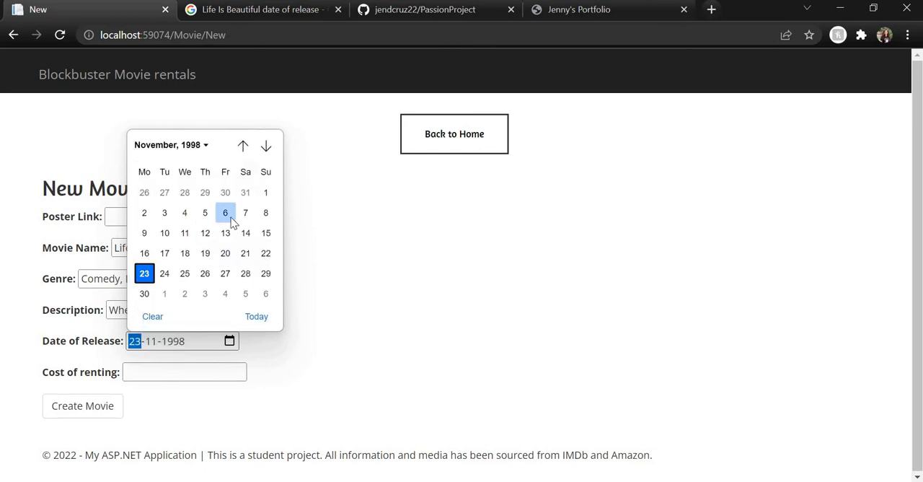
{"action": "left_click", "coordinate": [261, 9]}
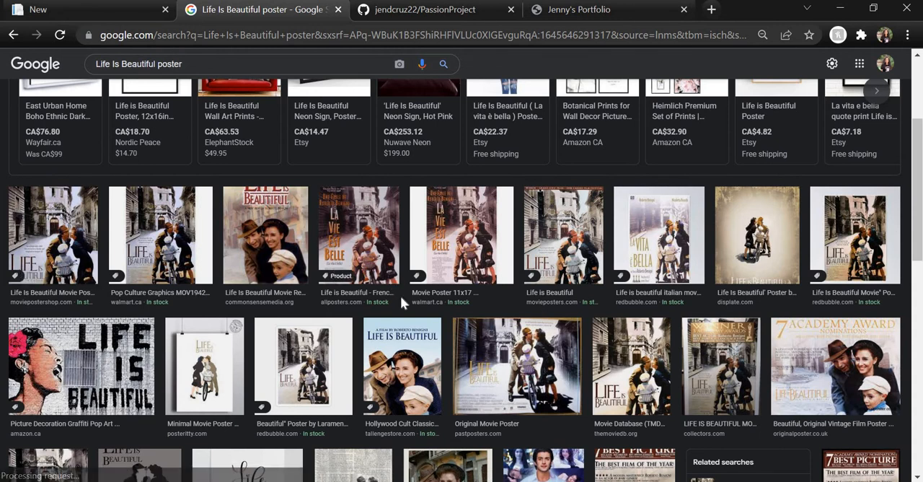
Step: Preview the first Life Is Beautiful poster, then add imdb to the Google image search
{"action": "scroll", "scroll_direction": "down", "scroll_amount": 3}
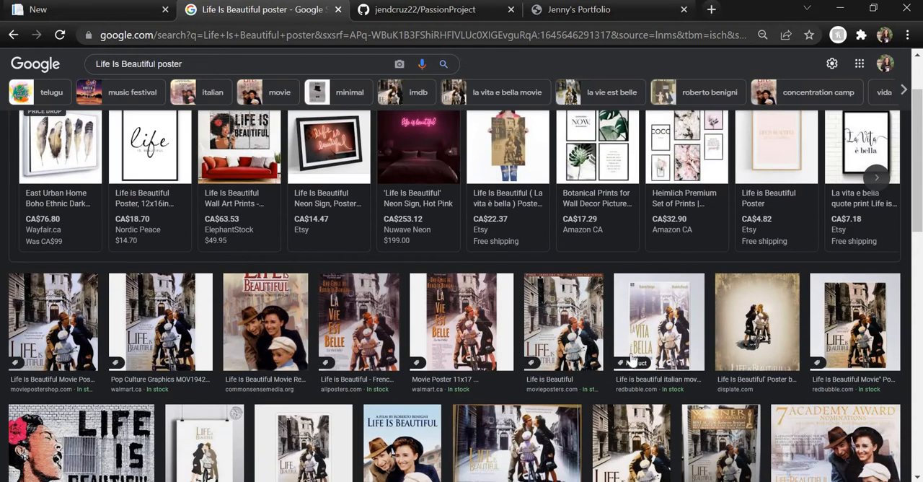
{"action": "scroll", "scroll_direction": "down", "scroll_amount": 3}
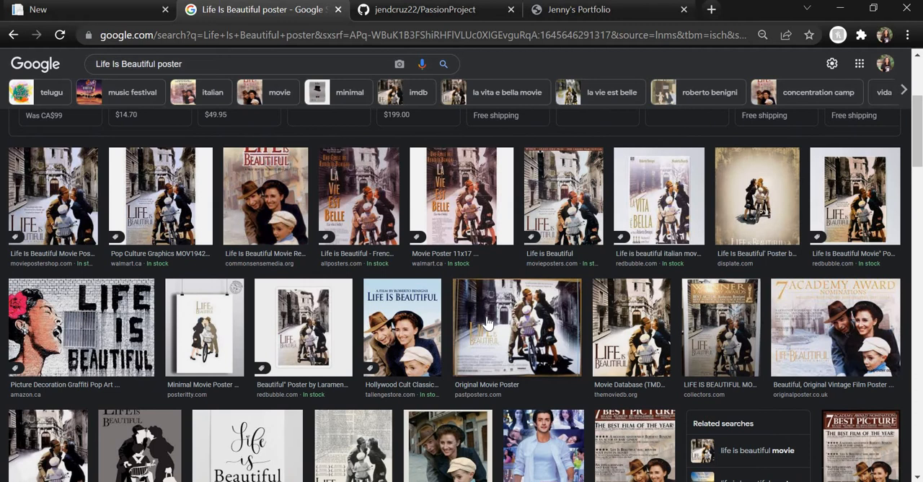
{"action": "scroll", "scroll_direction": "down", "scroll_amount": 3}
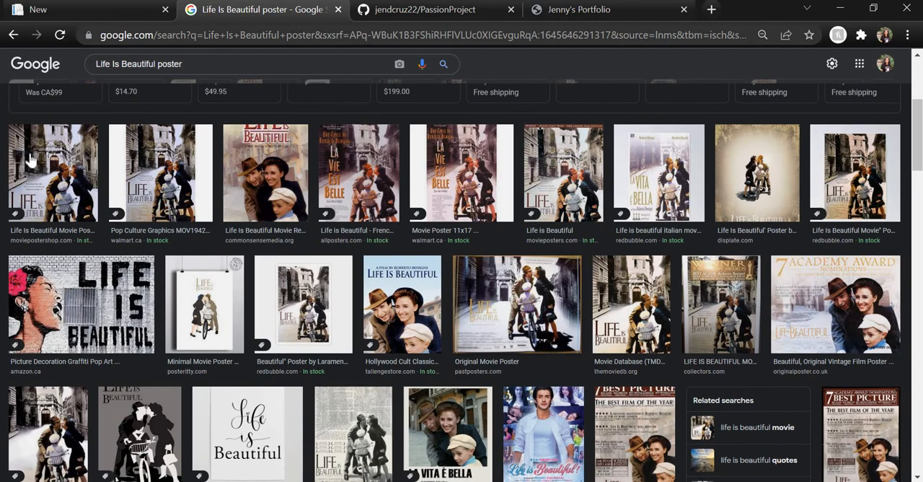
{"action": "left_click", "coordinate": [52, 171]}
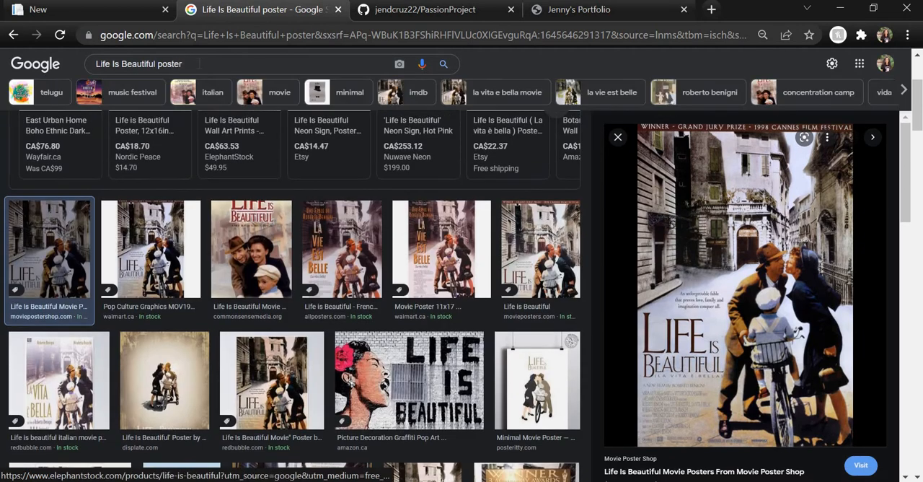
{"action": "type", "text": "imdb"}
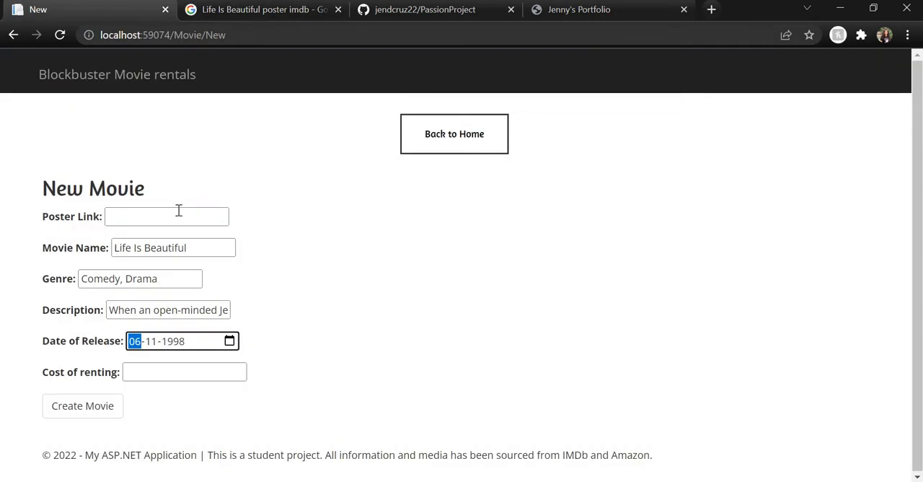
Step: Fill the poster URL and rental cost 13.24, then create the Life Is Beautiful movie
{"action": "type", "text": "._V1_FMjpg_UX1000_.jpg"}
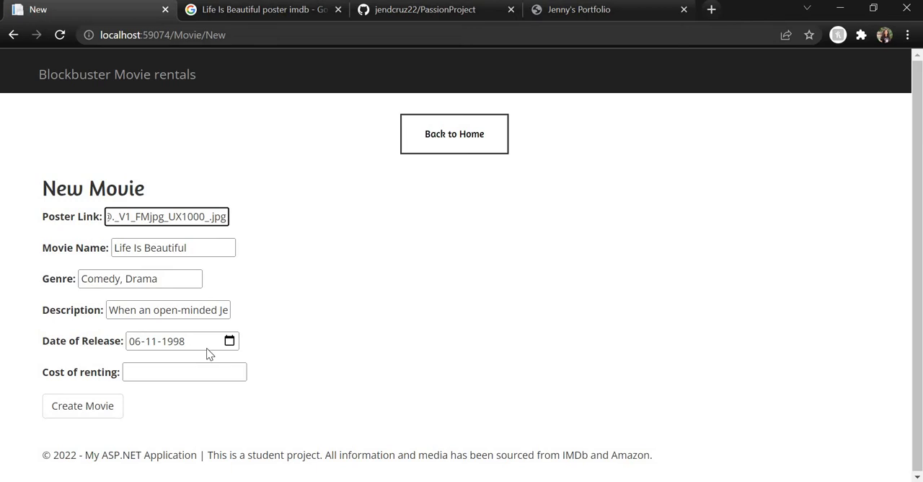
{"action": "type", "text": "13.24"}
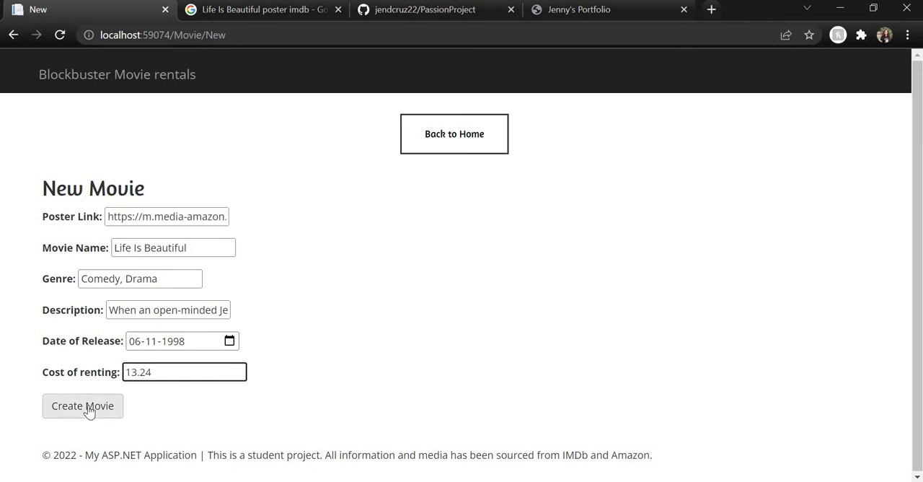
{"action": "left_click", "coordinate": [83, 406]}
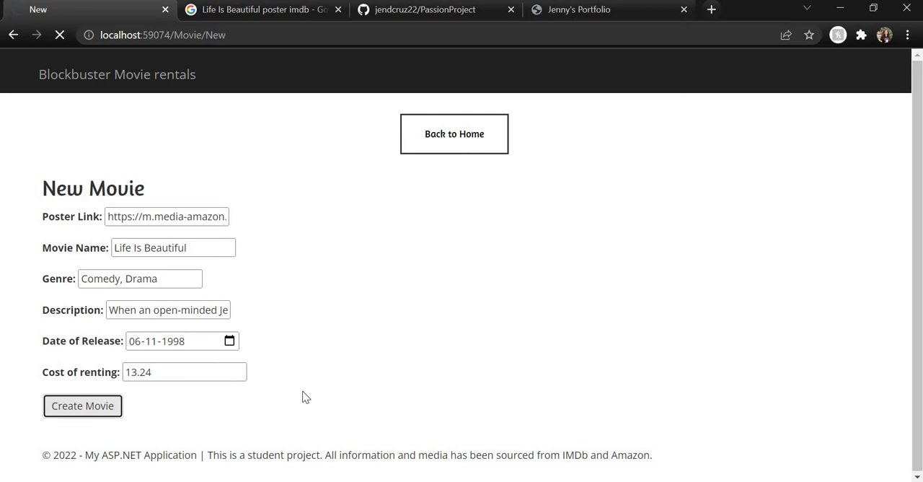
{"action": "left_click", "coordinate": [82, 405]}
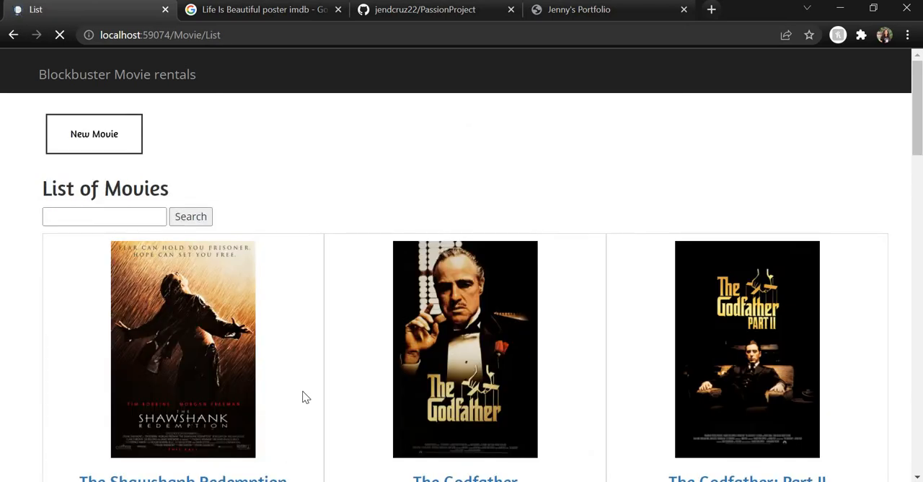
Step: Open Life Is Beautiful's details (ID 33, release 1998-11-06) and highlight its 13.24 rental cost line
{"action": "scroll", "scroll_direction": "down", "scroll_amount": 3}
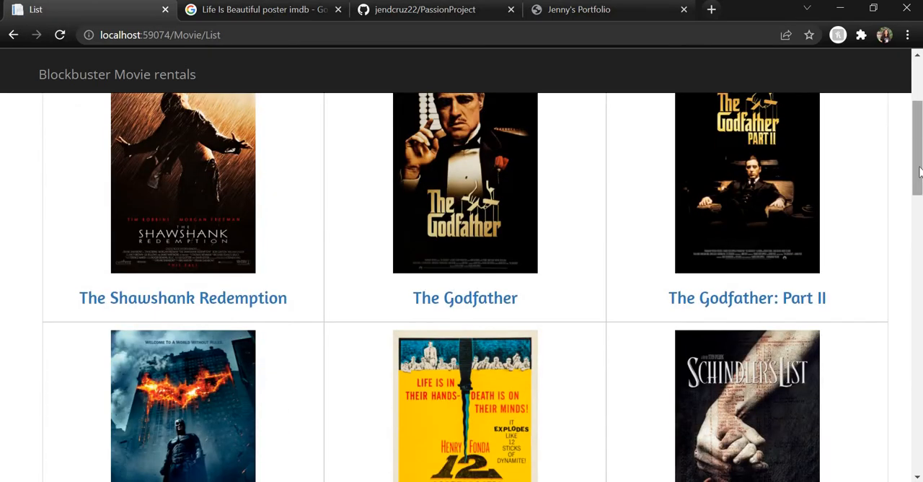
{"action": "scroll", "scroll_direction": "down", "scroll_amount": 3}
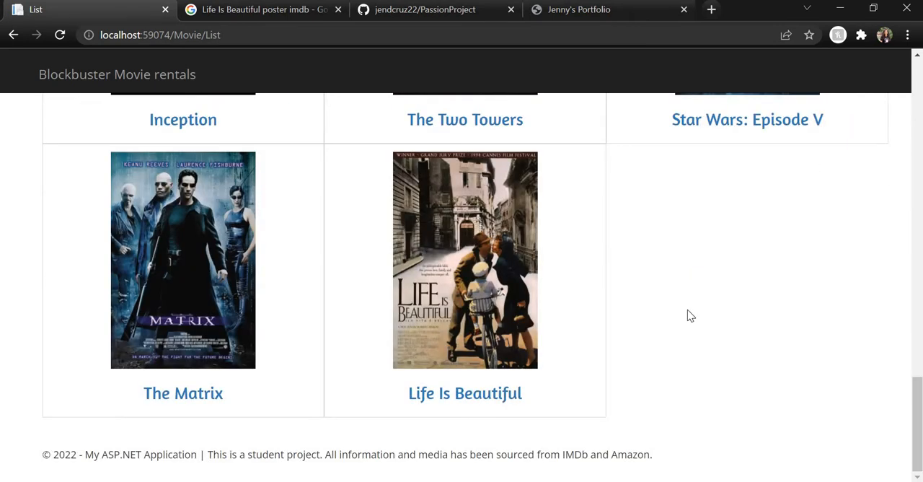
{"action": "mouse_move", "coordinate": [635, 354]}
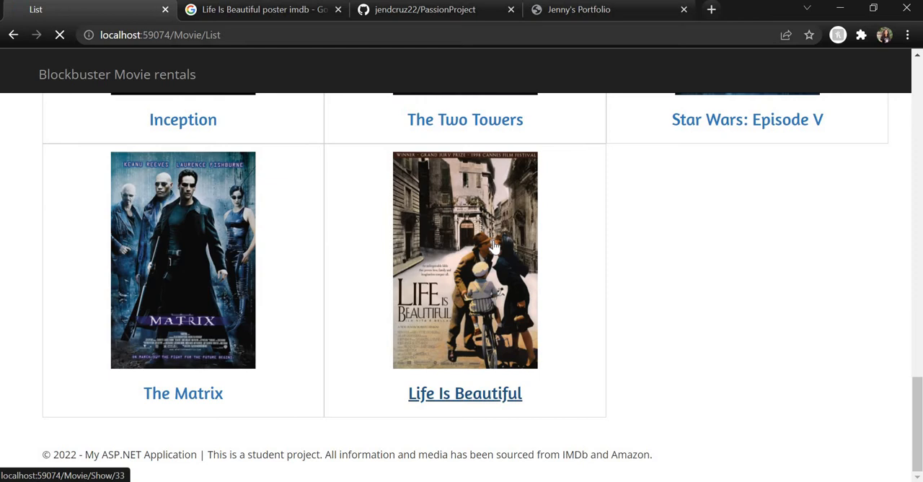
{"action": "left_click", "coordinate": [465, 393]}
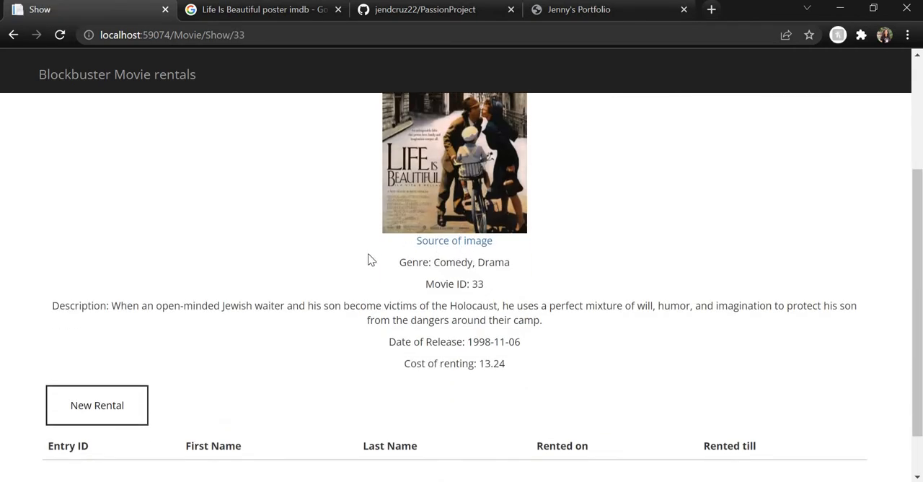
{"action": "mouse_move", "coordinate": [604, 371]}
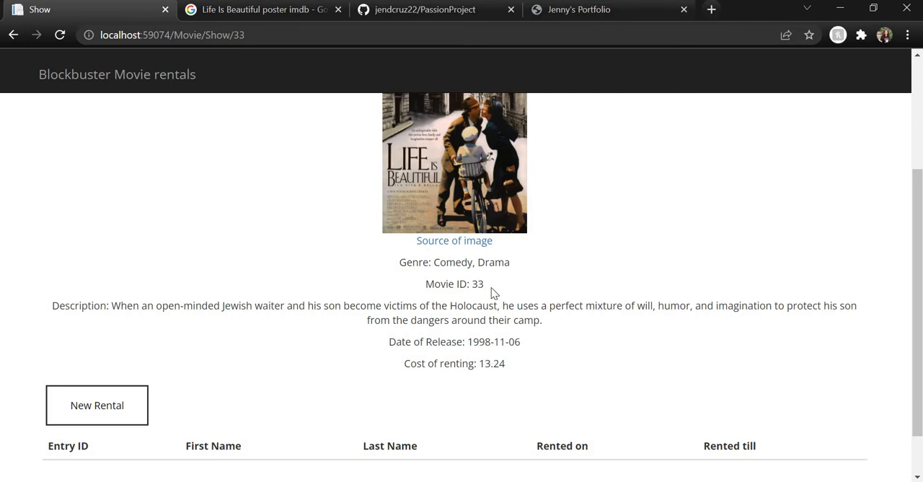
{"action": "triple_click", "coordinate": [454, 283]}
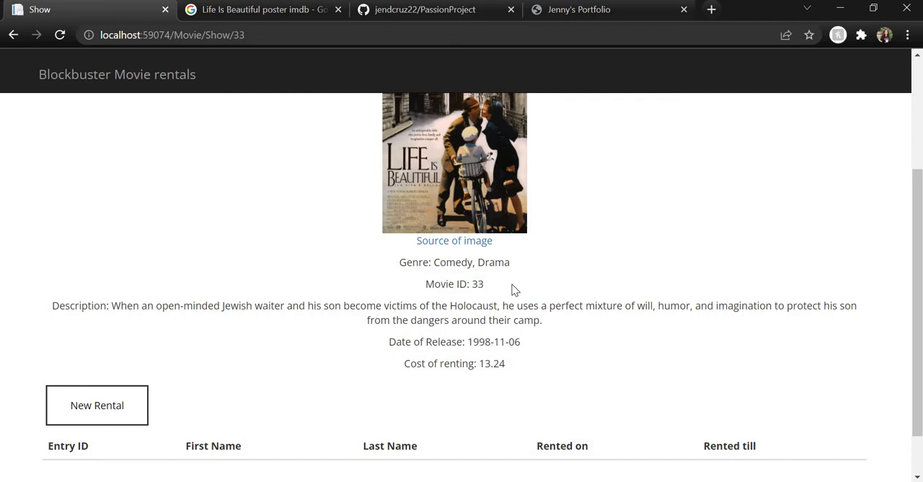
{"action": "mouse_move", "coordinate": [531, 368]}
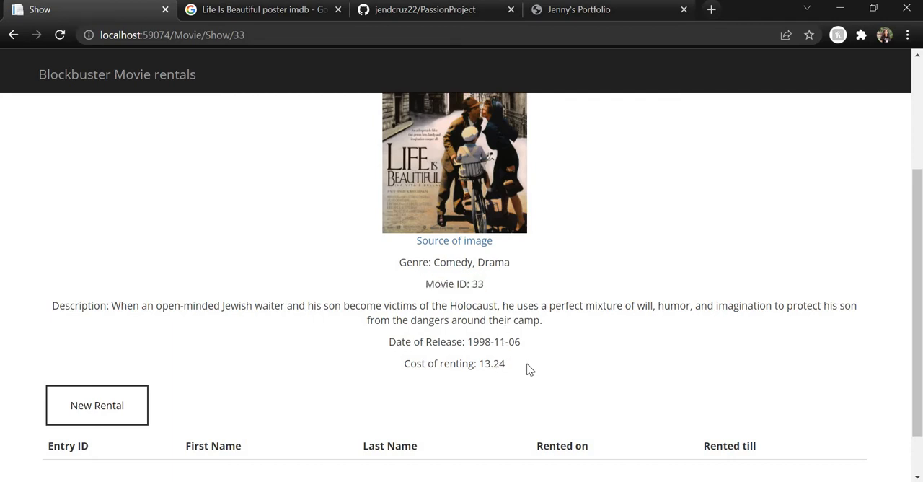
{"action": "scroll", "scroll_direction": "down", "scroll_amount": 3}
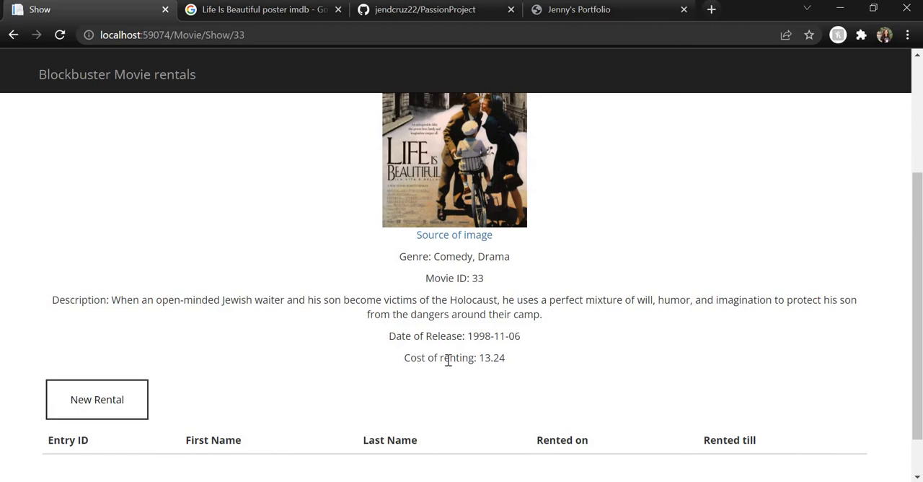
{"action": "triple_click", "coordinate": [447, 357]}
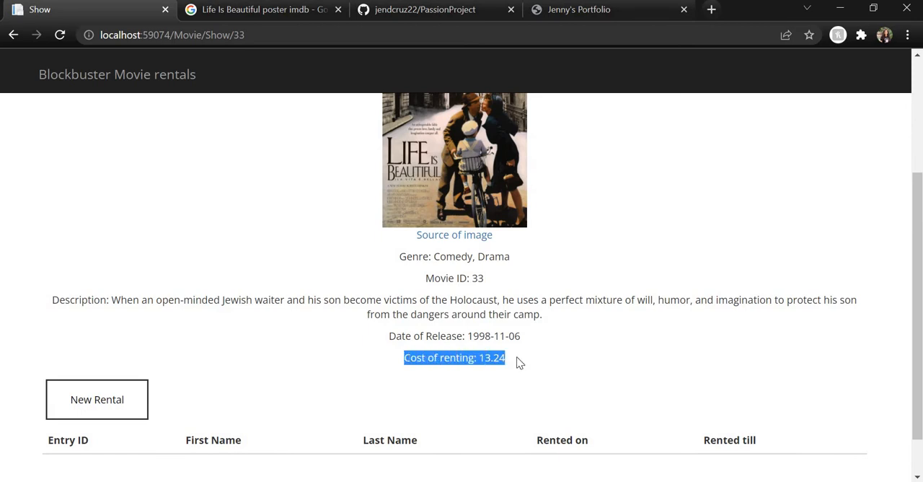
{"action": "mouse_move", "coordinate": [522, 352]}
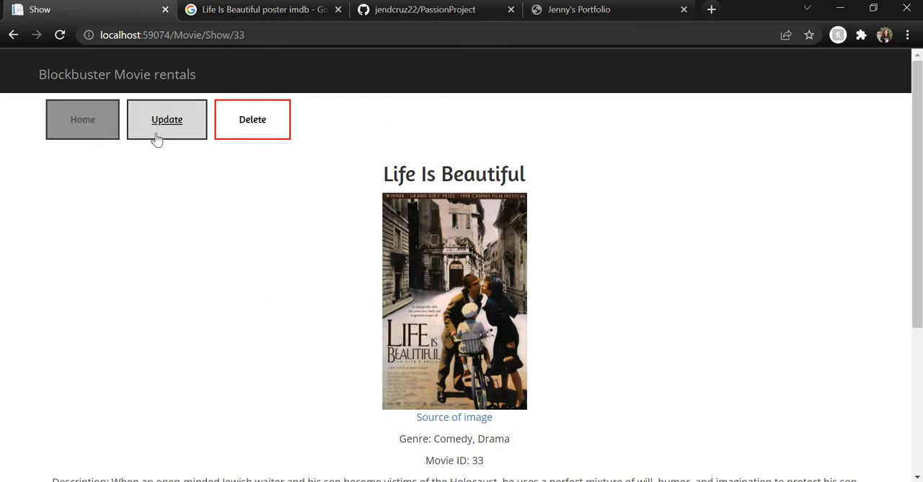
{"action": "left_click", "coordinate": [168, 118]}
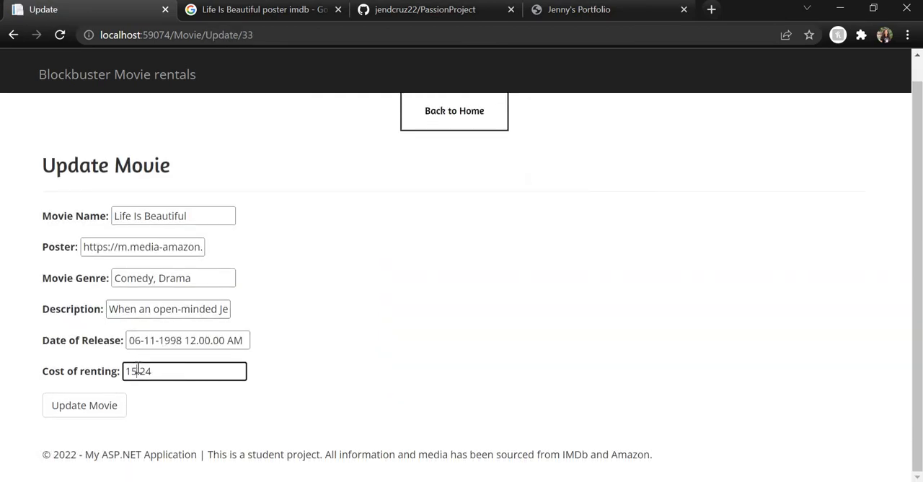
{"action": "left_click", "coordinate": [84, 404]}
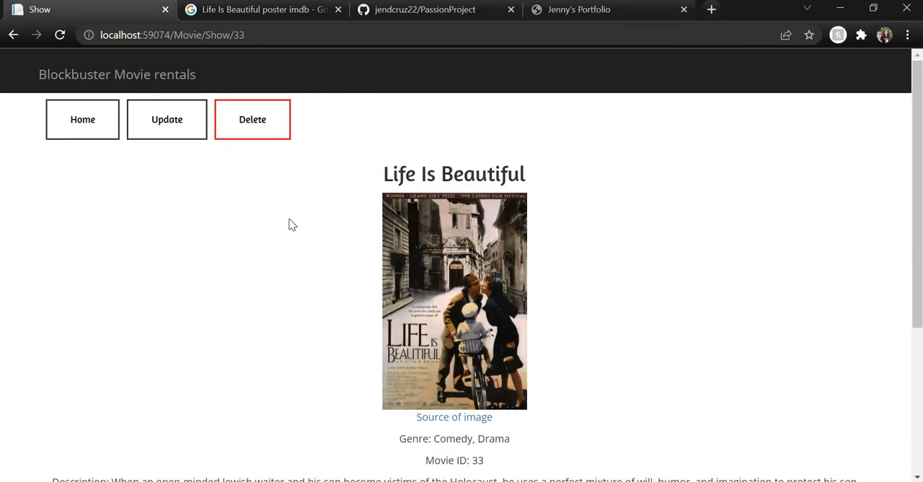
{"action": "mouse_move", "coordinate": [285, 199]}
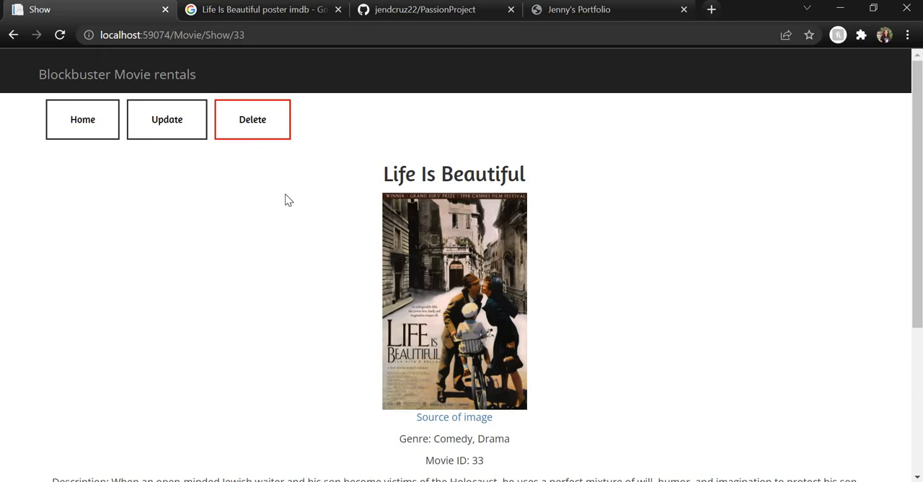
Step: Delete Life Is Beautiful and confirm, returning to the List of Movies
{"action": "double_click", "coordinate": [453, 174]}
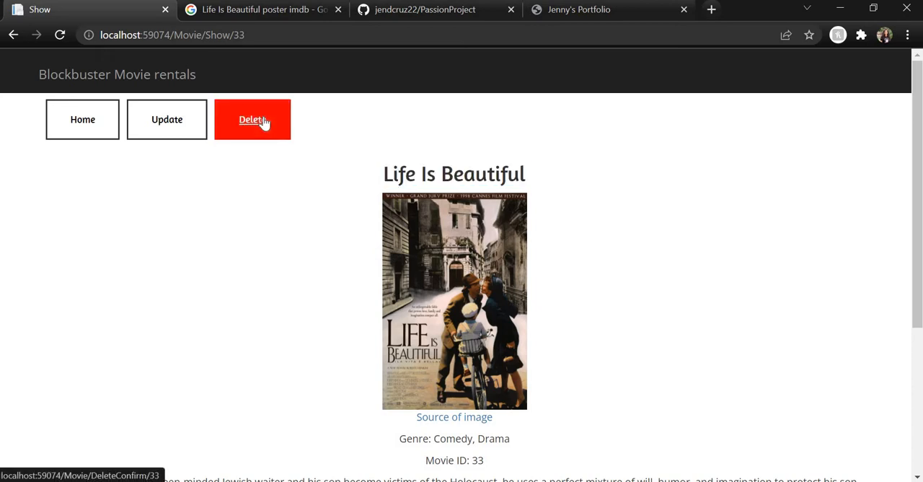
{"action": "left_click", "coordinate": [252, 118]}
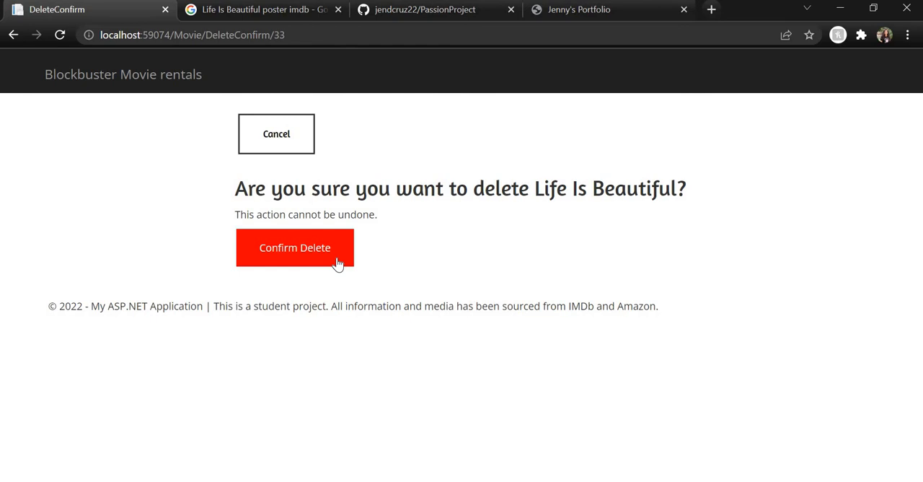
{"action": "left_click", "coordinate": [295, 248]}
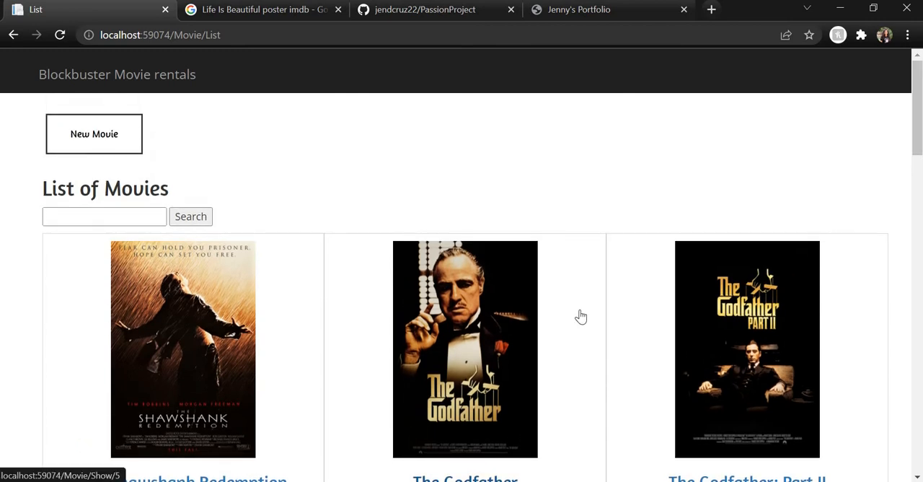
{"action": "scroll", "scroll_direction": "down", "scroll_amount": 3}
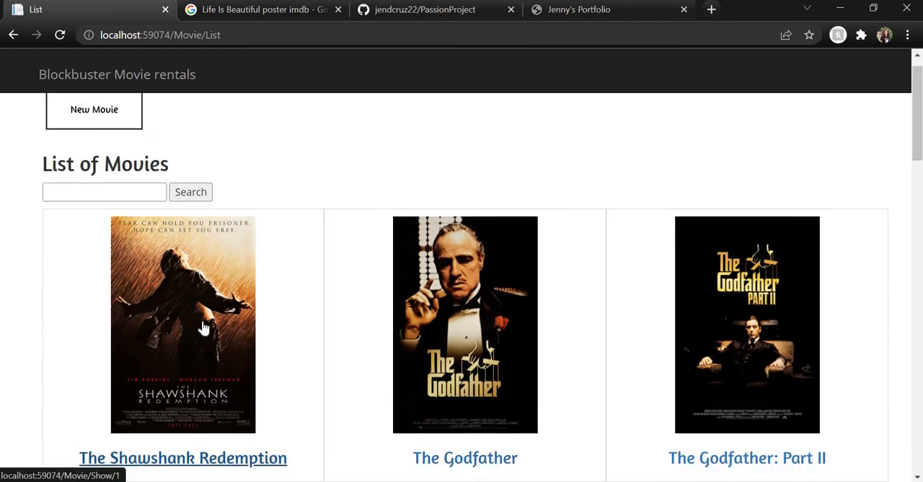
{"action": "scroll", "scroll_direction": "down", "scroll_amount": 3}
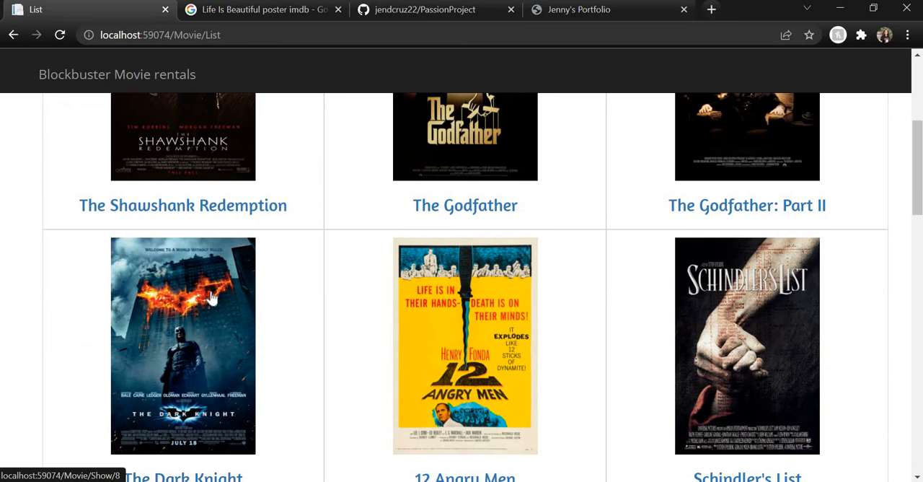
{"action": "left_click", "coordinate": [181, 345]}
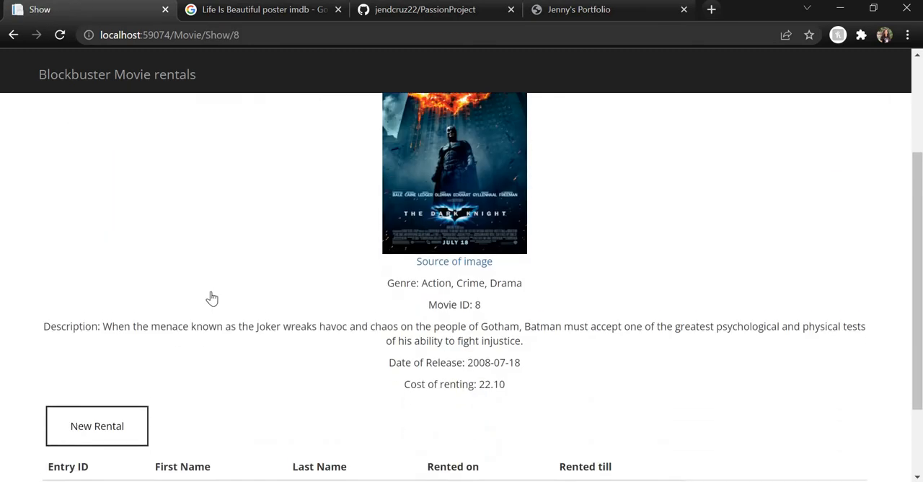
{"action": "scroll", "scroll_direction": "down", "scroll_amount": 3}
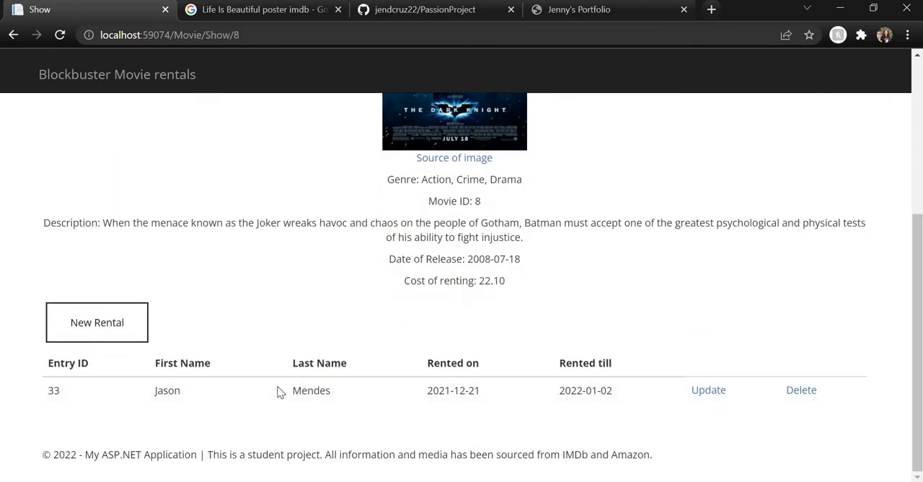
{"action": "mouse_move", "coordinate": [548, 345]}
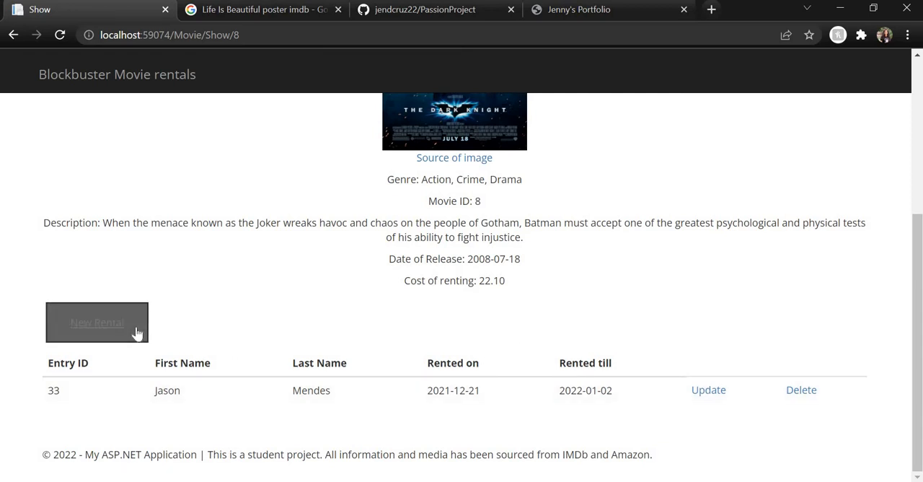
{"action": "left_click", "coordinate": [97, 322]}
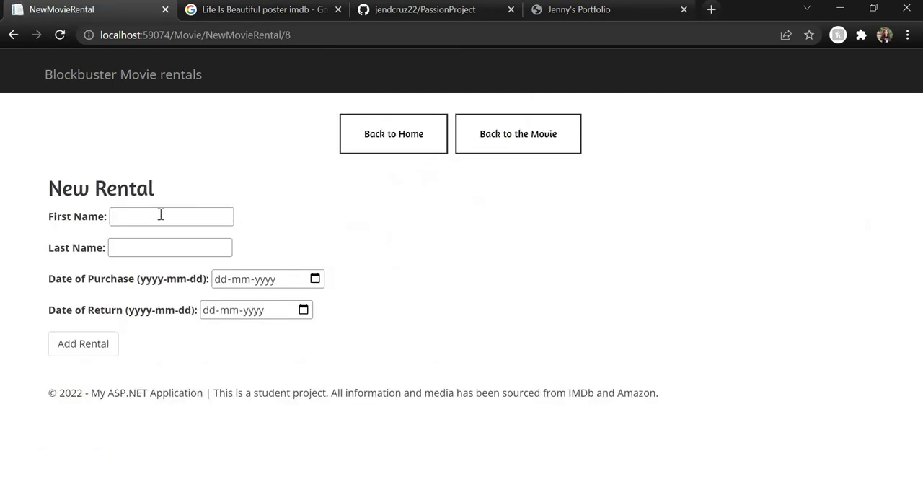
{"action": "type", "text": "Neil"}
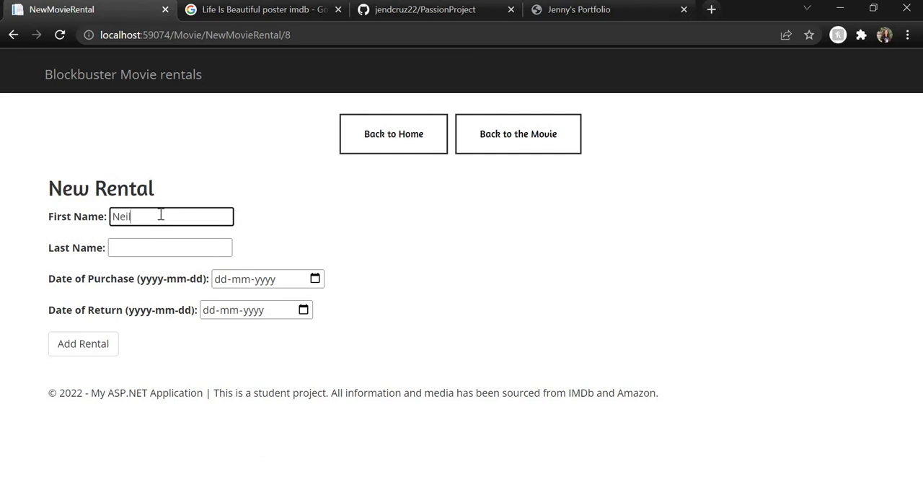
{"action": "type", "text": "Dias"}
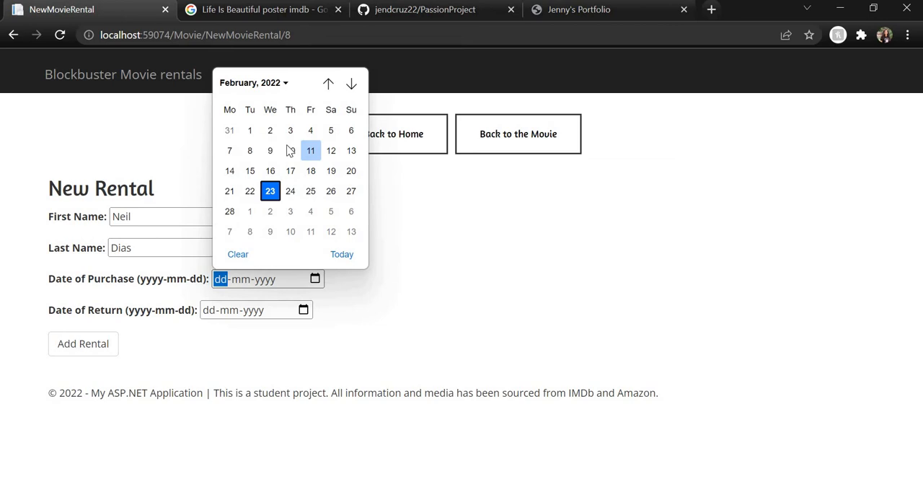
{"action": "left_click", "coordinate": [290, 150]}
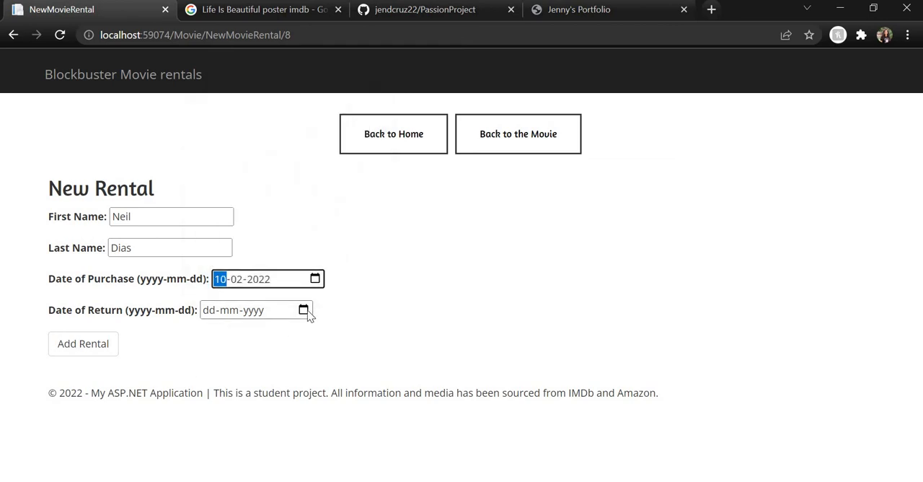
{"action": "left_click", "coordinate": [303, 309]}
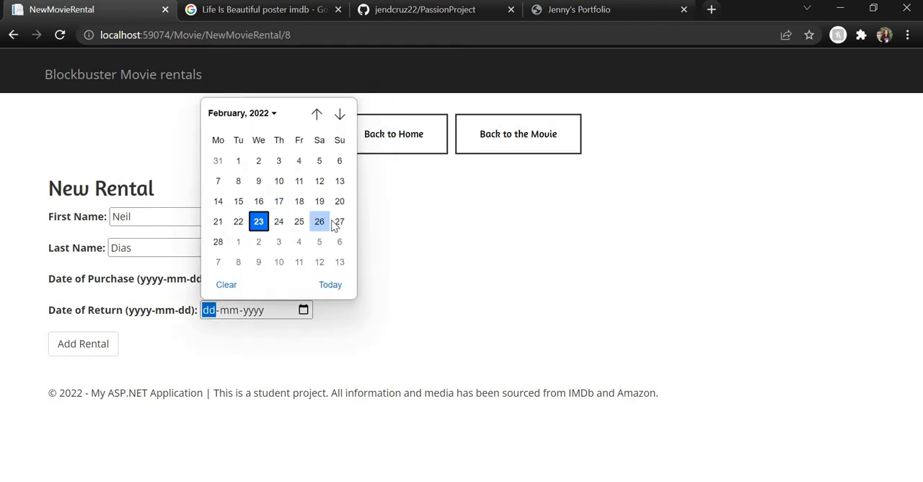
{"action": "left_click", "coordinate": [339, 222]}
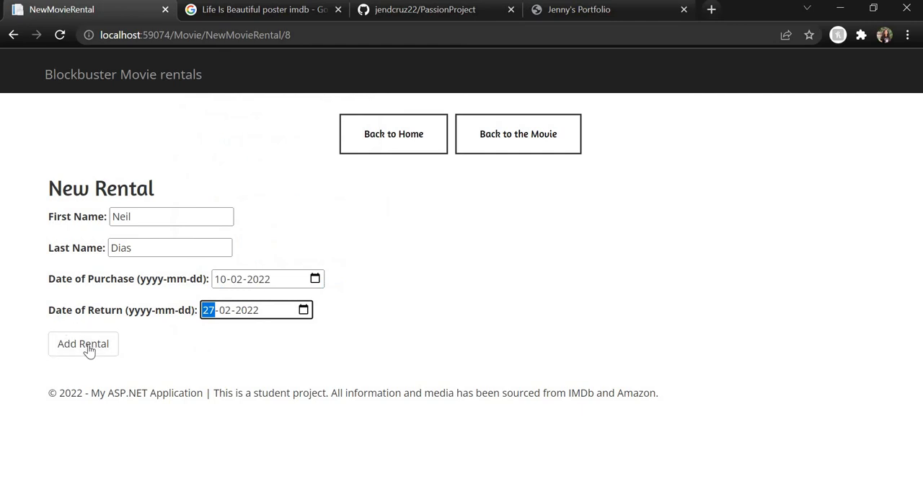
{"action": "left_click", "coordinate": [82, 343]}
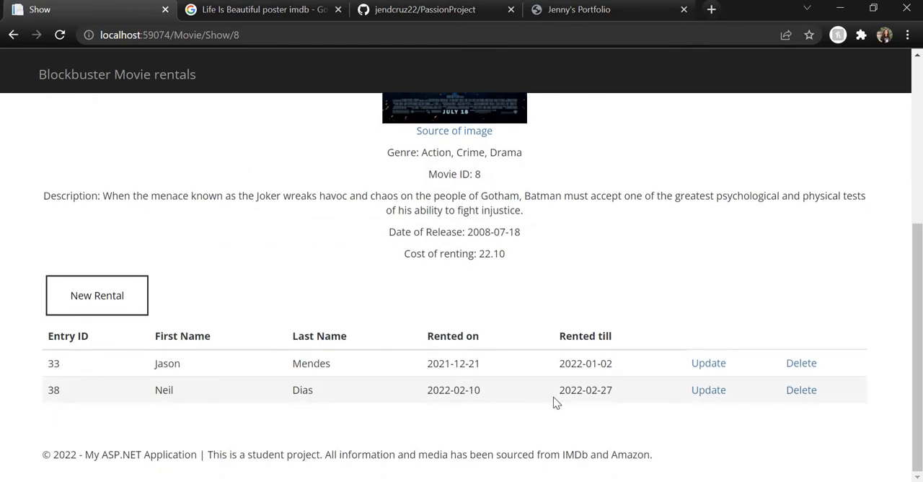
{"action": "mouse_move", "coordinate": [727, 404]}
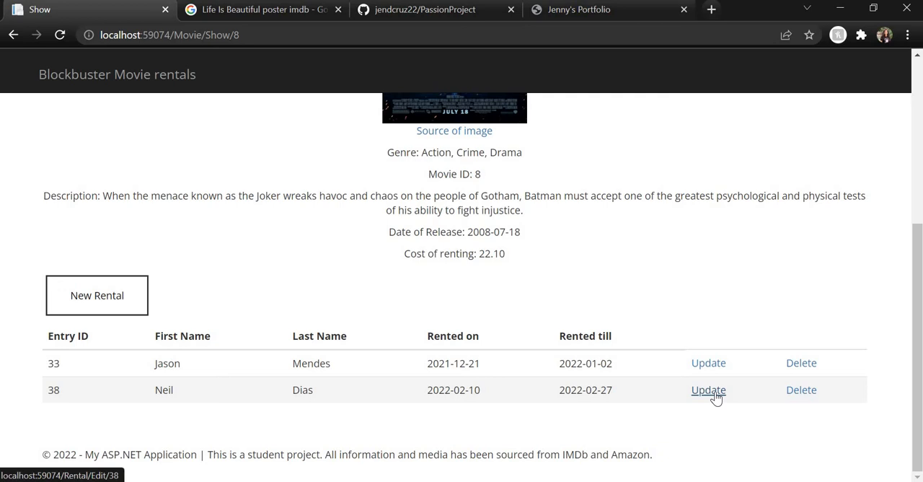
Step: Change entry 38's To Date to 07-03-2022, save it, and return to The Dark Knight's page
{"action": "left_click", "coordinate": [708, 389]}
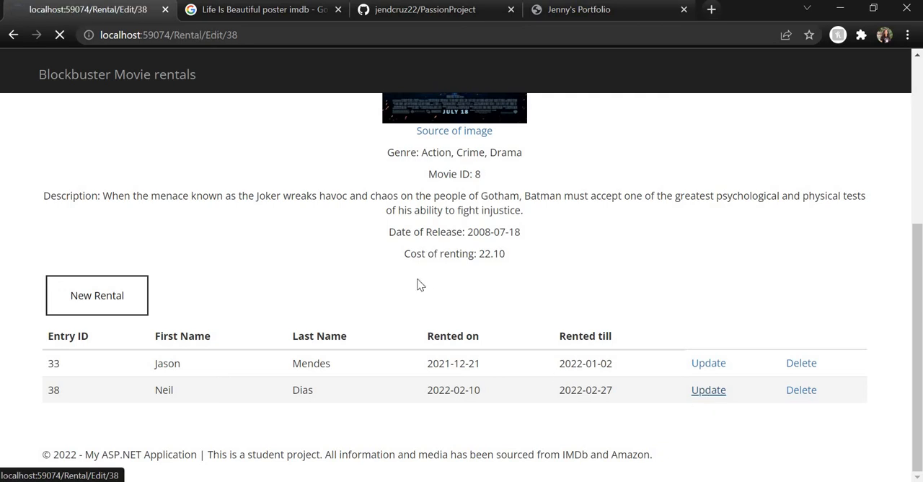
{"action": "left_click", "coordinate": [709, 389]}
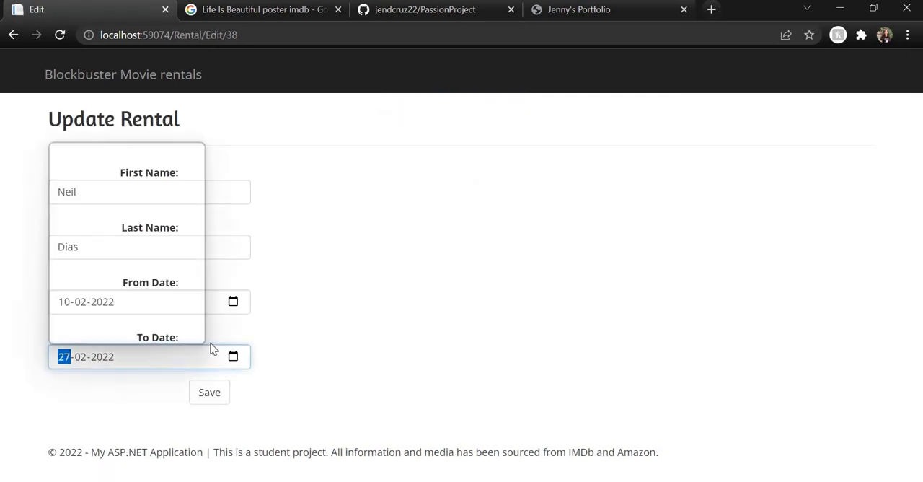
{"action": "left_click", "coordinate": [234, 357]}
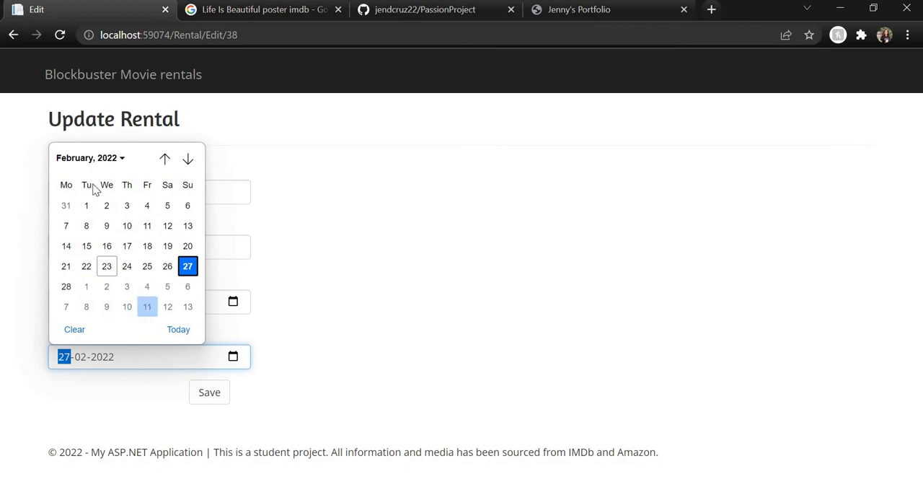
{"action": "mouse_move", "coordinate": [67, 306]}
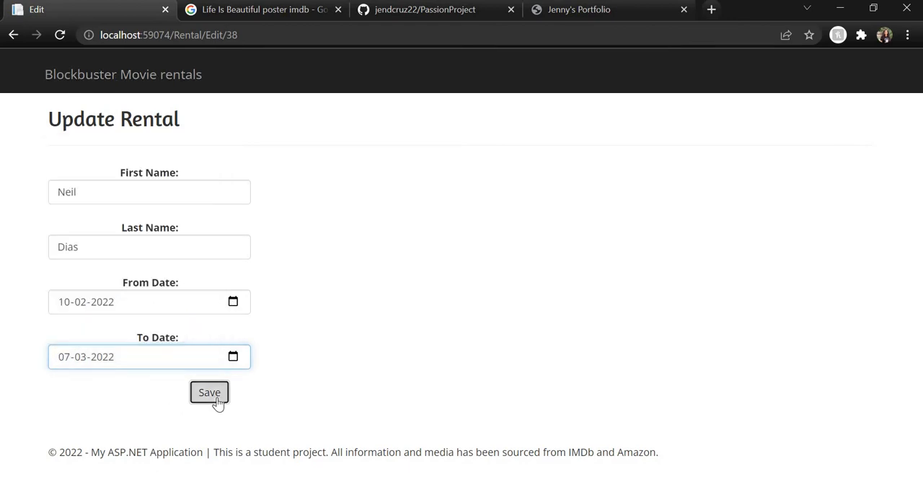
{"action": "left_click", "coordinate": [210, 392]}
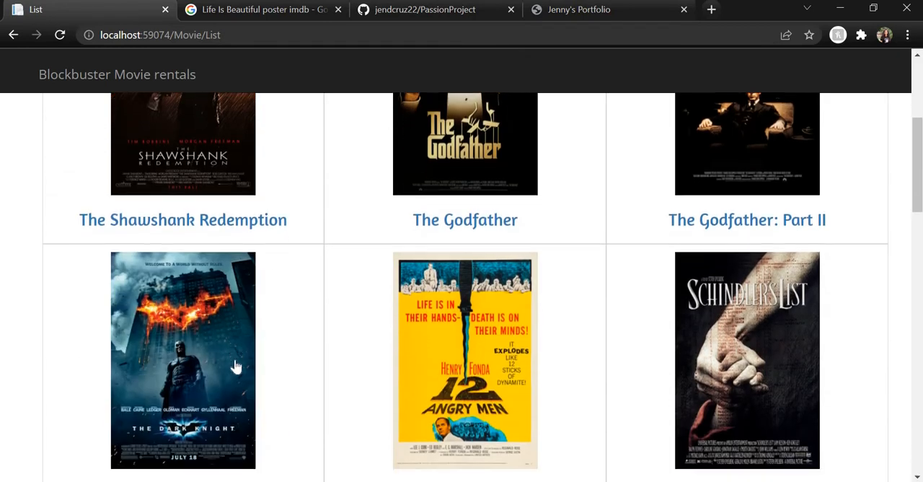
{"action": "left_click", "coordinate": [181, 361]}
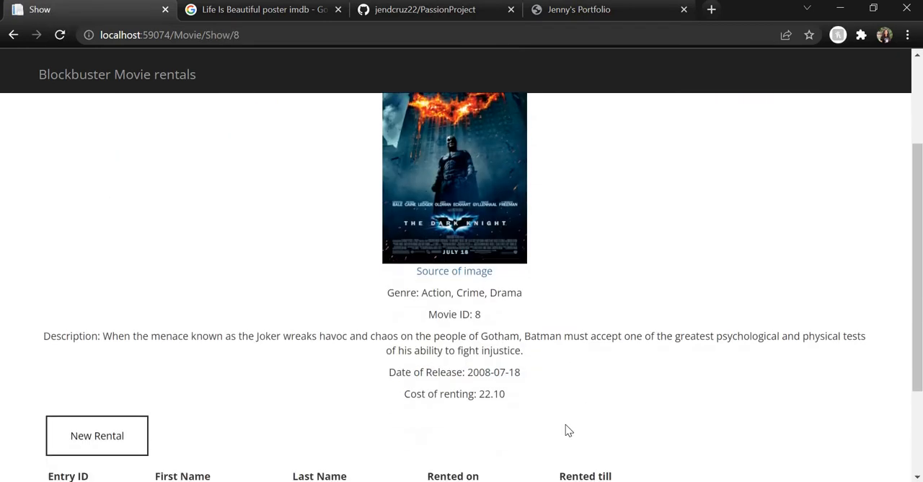
{"action": "scroll", "scroll_direction": "down", "scroll_amount": 3}
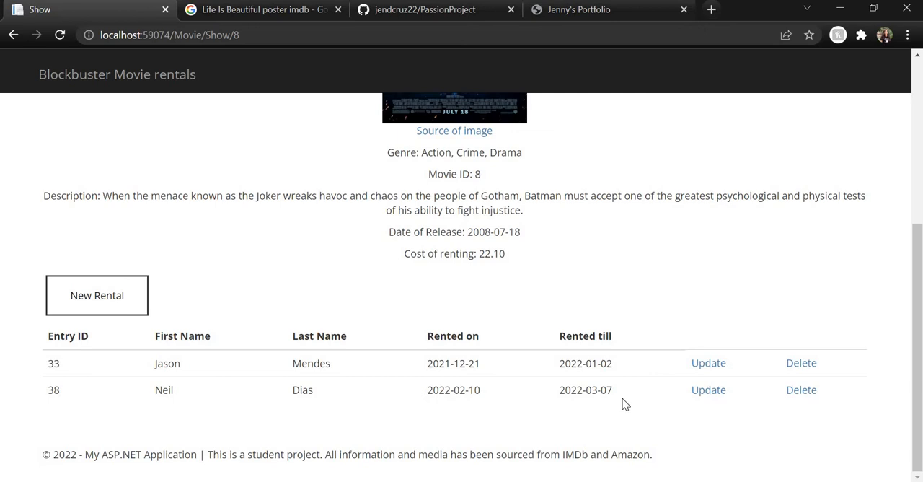
{"action": "mouse_move", "coordinate": [629, 411]}
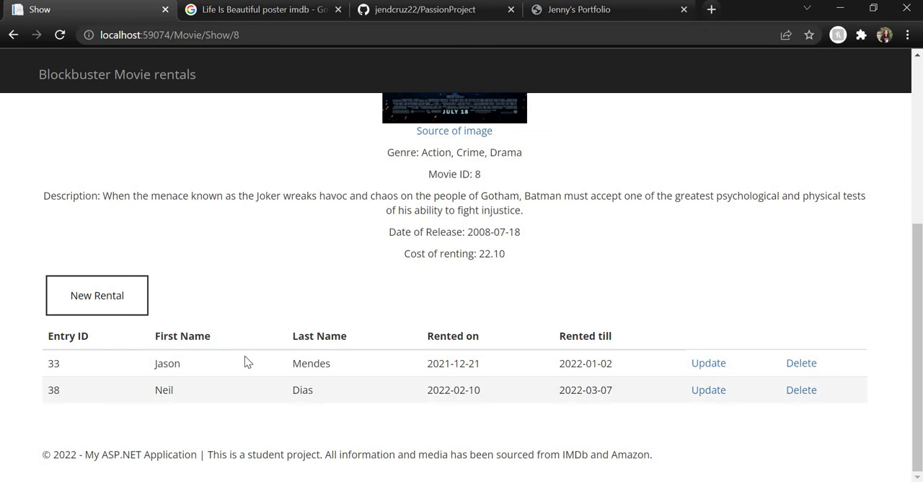
{"action": "mouse_move", "coordinate": [710, 364]}
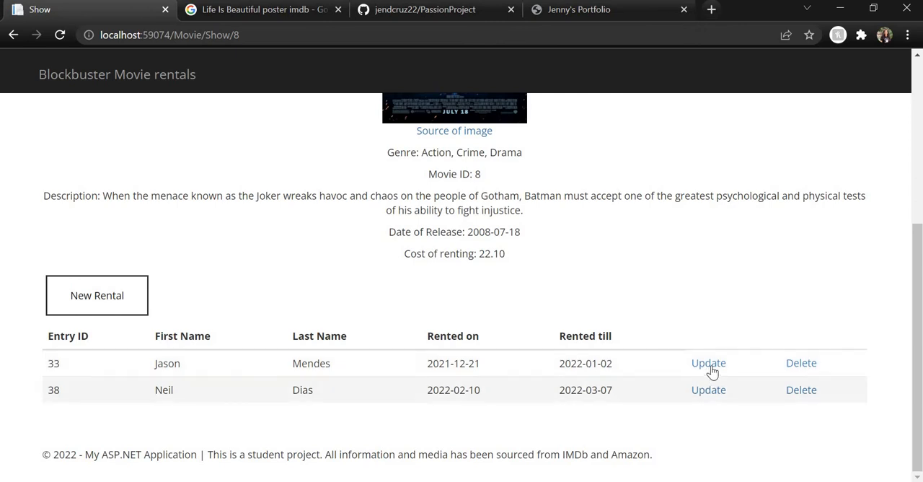
{"action": "mouse_move", "coordinate": [803, 363]}
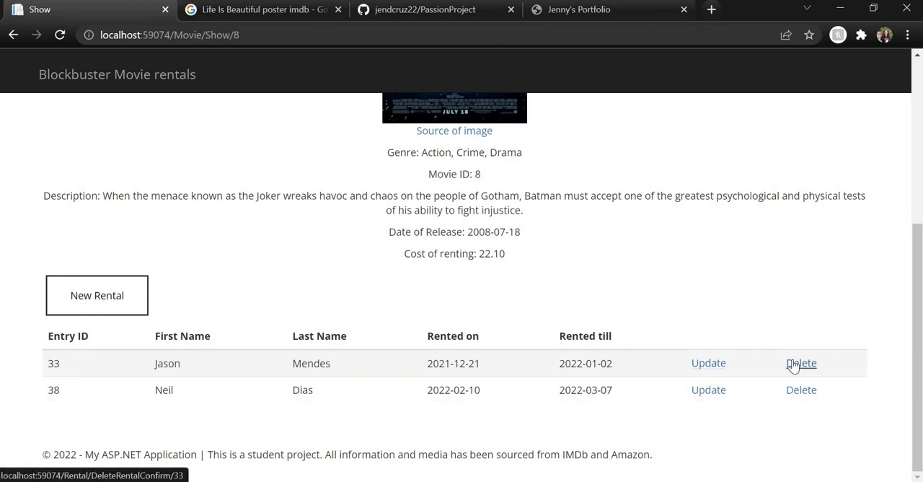
{"action": "left_click", "coordinate": [802, 364]}
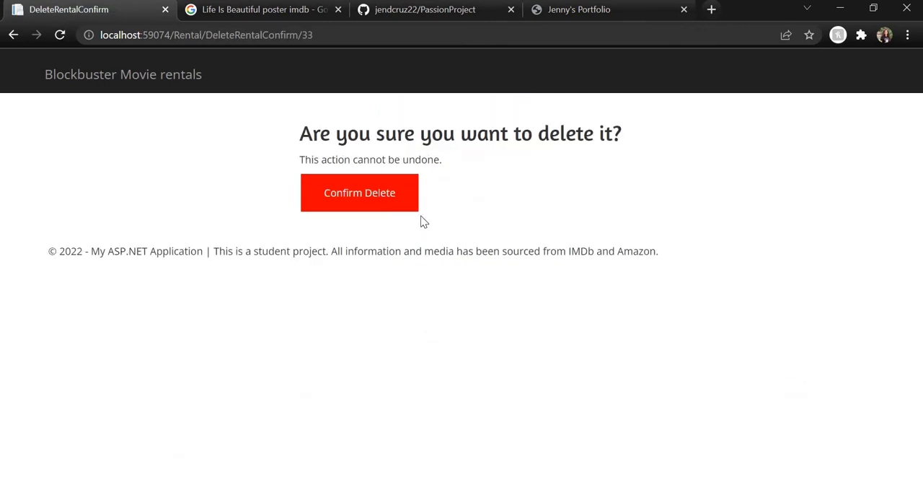
{"action": "mouse_move", "coordinate": [387, 195]}
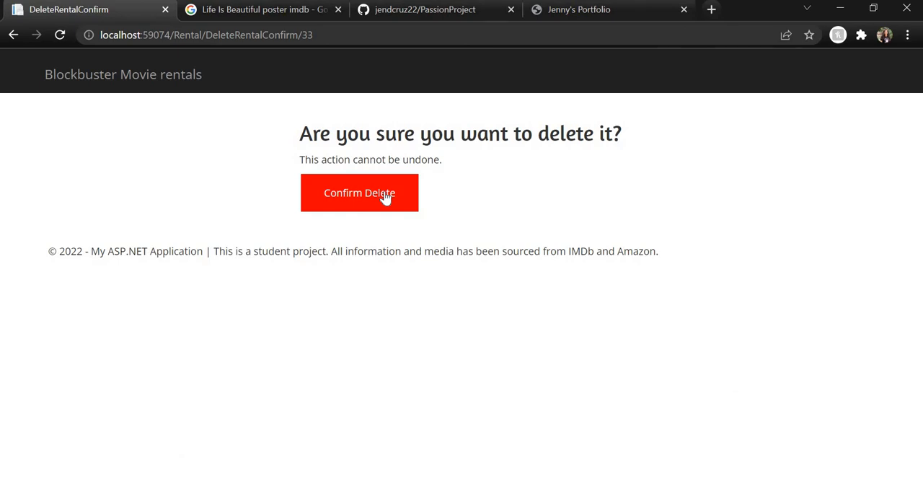
{"action": "left_click", "coordinate": [359, 193]}
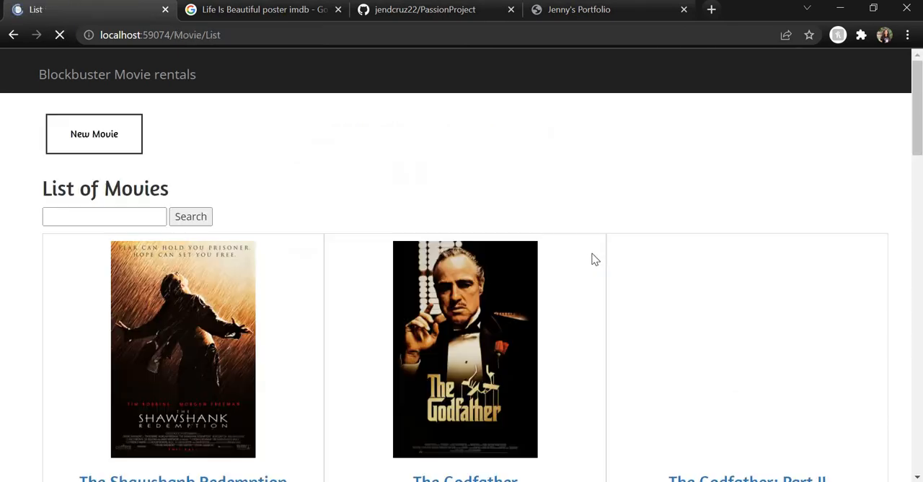
{"action": "scroll", "scroll_direction": "down", "scroll_amount": 3}
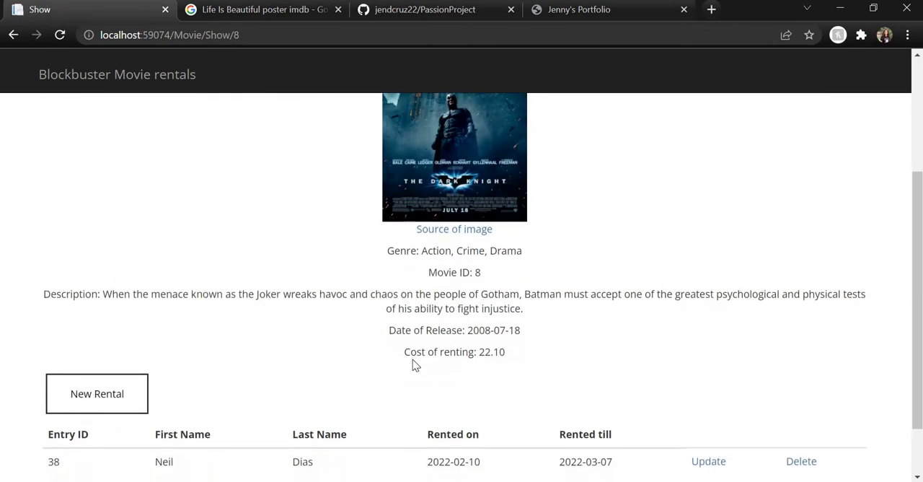
{"action": "scroll", "scroll_direction": "down", "scroll_amount": 3}
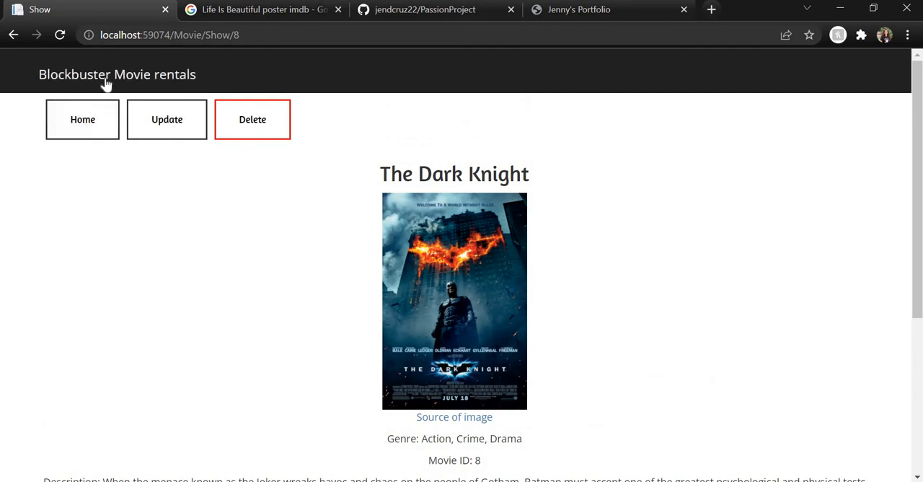
Step: From the Home movie list, search for "pulp" so Pulp Fiction is surfaced
{"action": "left_click", "coordinate": [82, 119]}
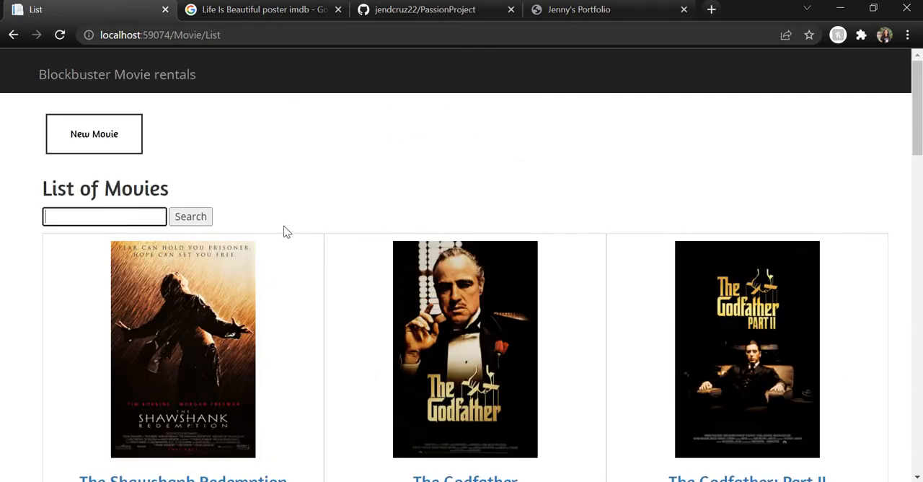
{"action": "mouse_move", "coordinate": [230, 225]}
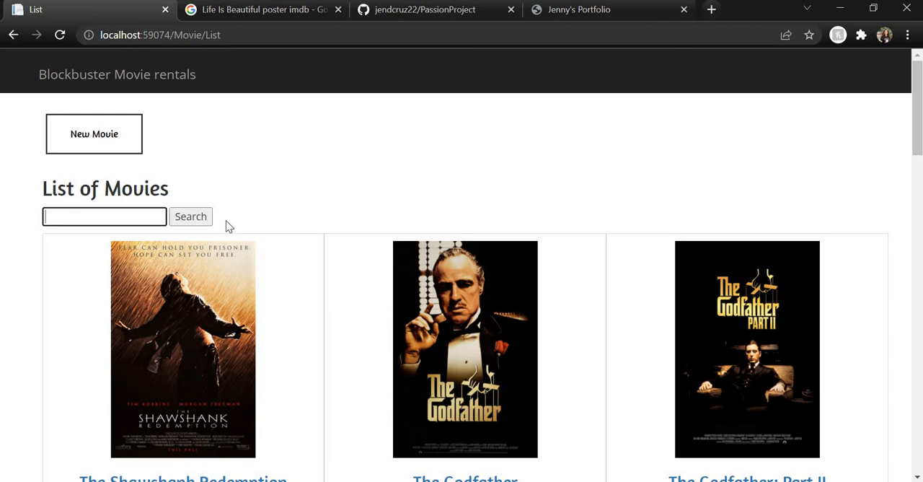
{"action": "type", "text": "pu"}
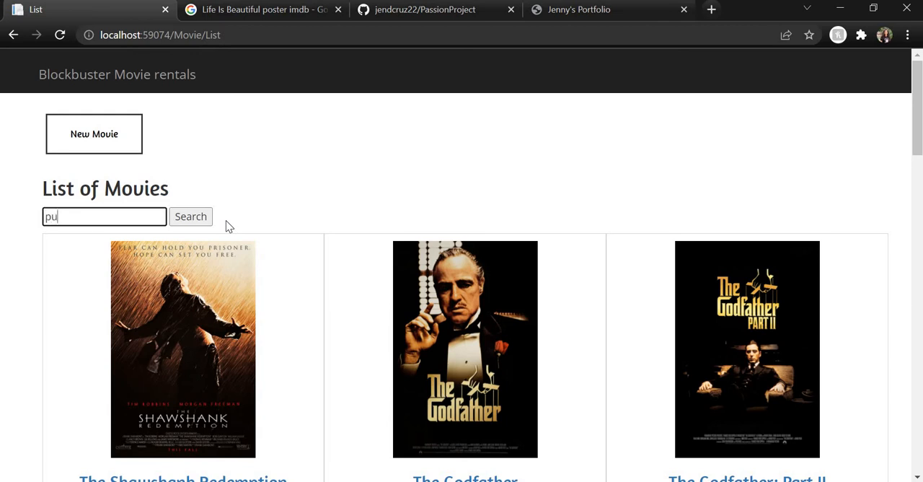
{"action": "left_click", "coordinate": [191, 217]}
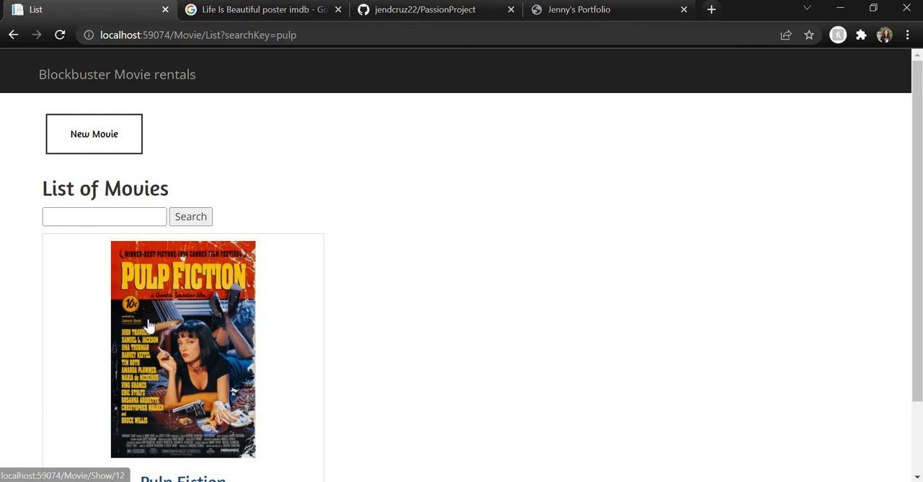
{"action": "scroll", "scroll_direction": "down", "scroll_amount": 3}
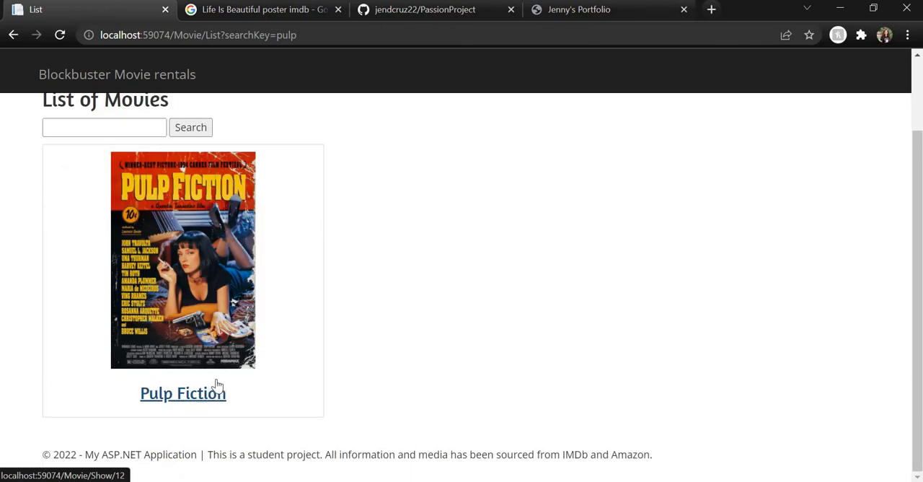
Step: View Pulp Fiction's details page, then return Home to the full movie list
{"action": "left_click", "coordinate": [182, 392]}
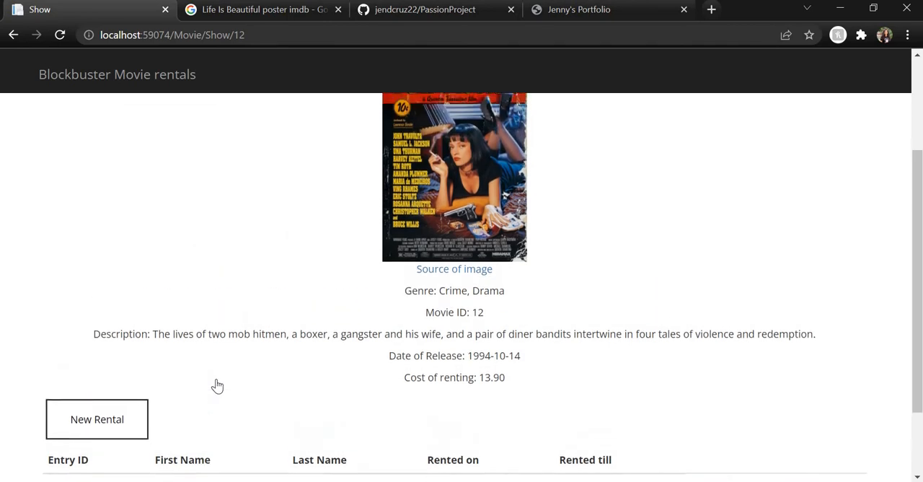
{"action": "scroll", "scroll_direction": "up", "scroll_amount": 3}
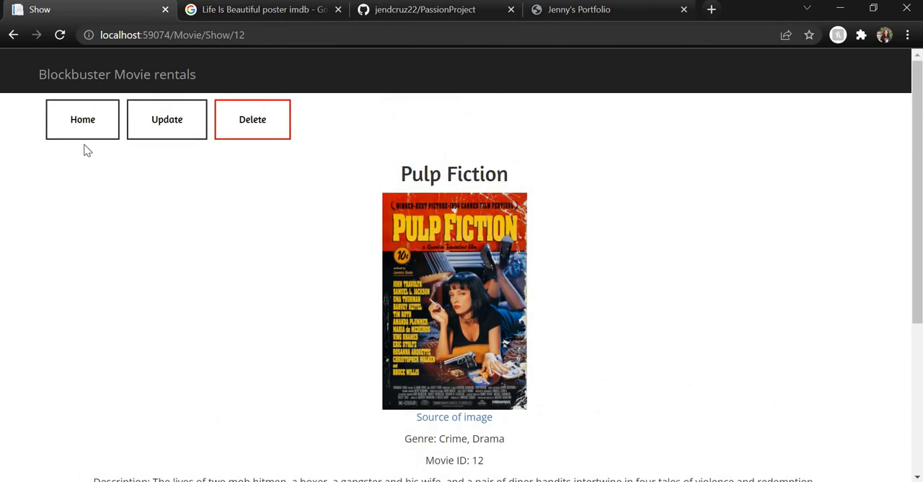
{"action": "left_click", "coordinate": [82, 118]}
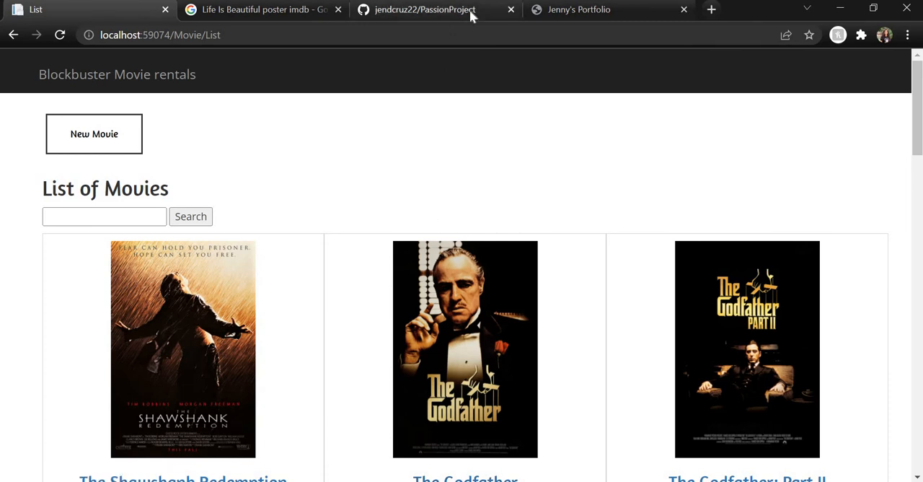
Step: Read down the PassionProject README on GitHub through folder structure and scope
{"action": "left_click", "coordinate": [425, 9]}
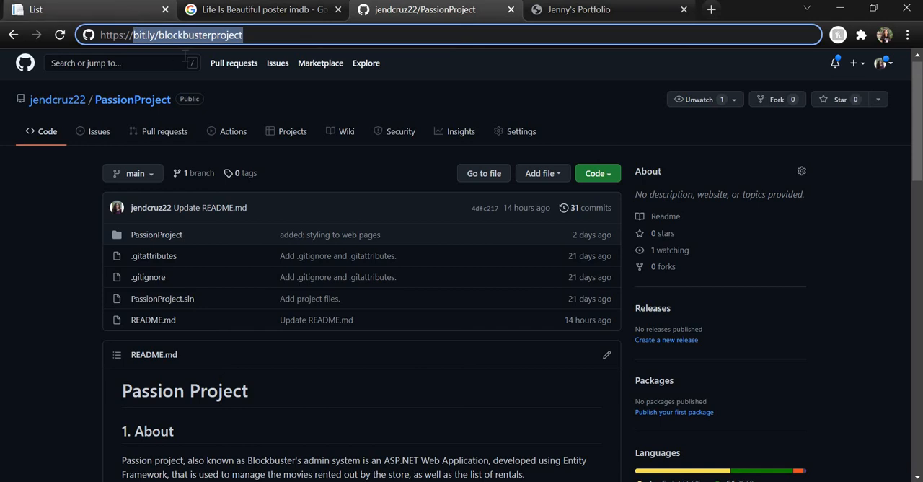
{"action": "mouse_move", "coordinate": [313, 93]}
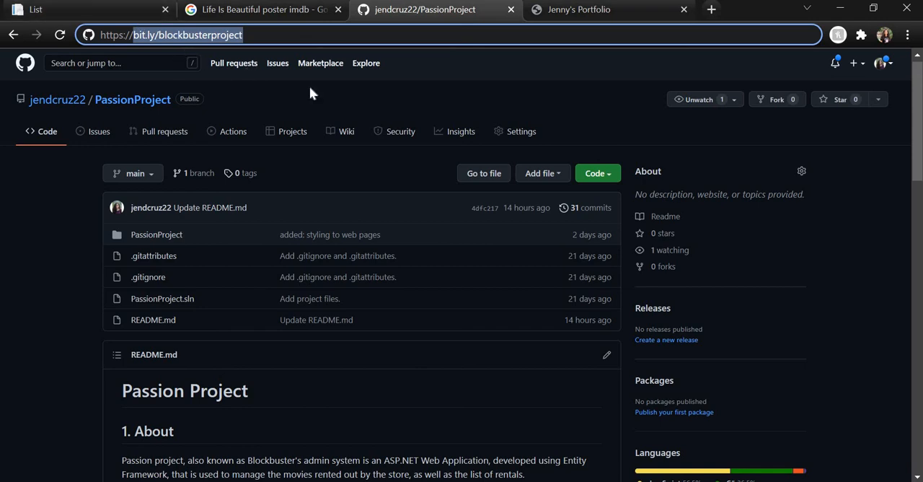
{"action": "scroll", "scroll_direction": "down", "scroll_amount": 3}
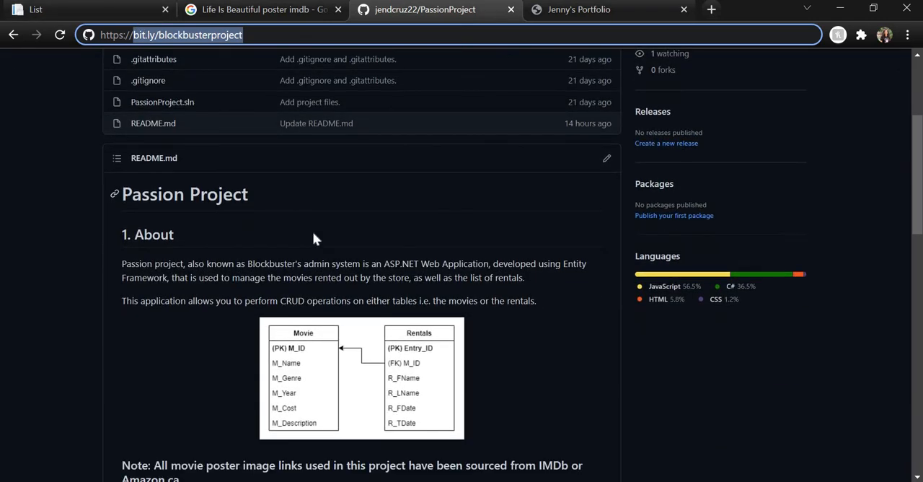
{"action": "scroll", "scroll_direction": "down", "scroll_amount": 3}
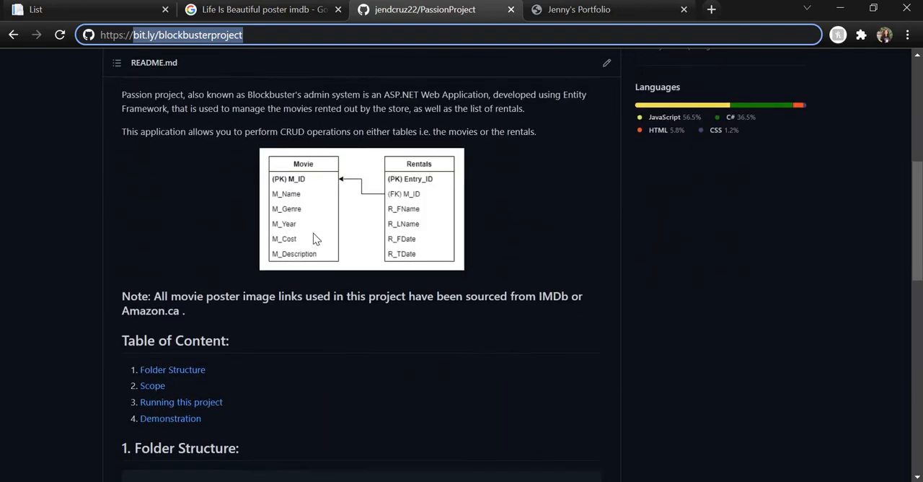
{"action": "scroll", "scroll_direction": "down", "scroll_amount": 3}
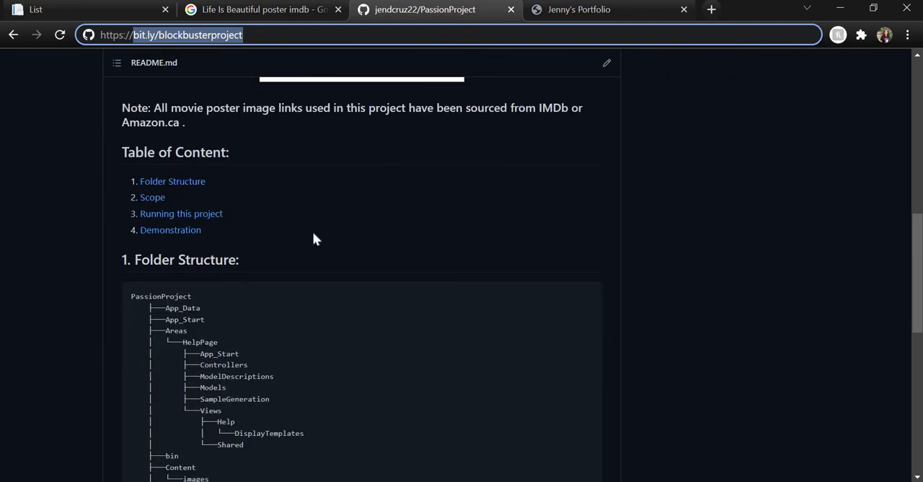
{"action": "scroll", "scroll_direction": "down", "scroll_amount": 3}
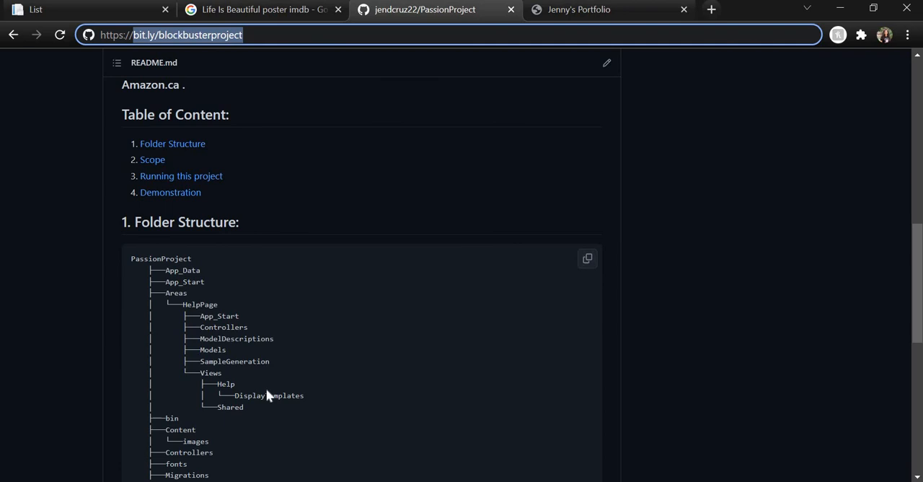
{"action": "scroll", "scroll_direction": "down", "scroll_amount": 3}
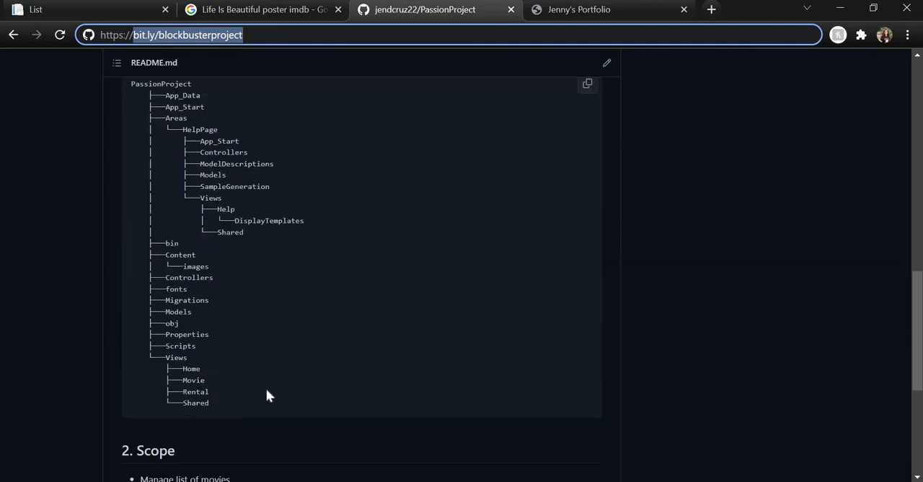
{"action": "scroll", "scroll_direction": "down", "scroll_amount": 3}
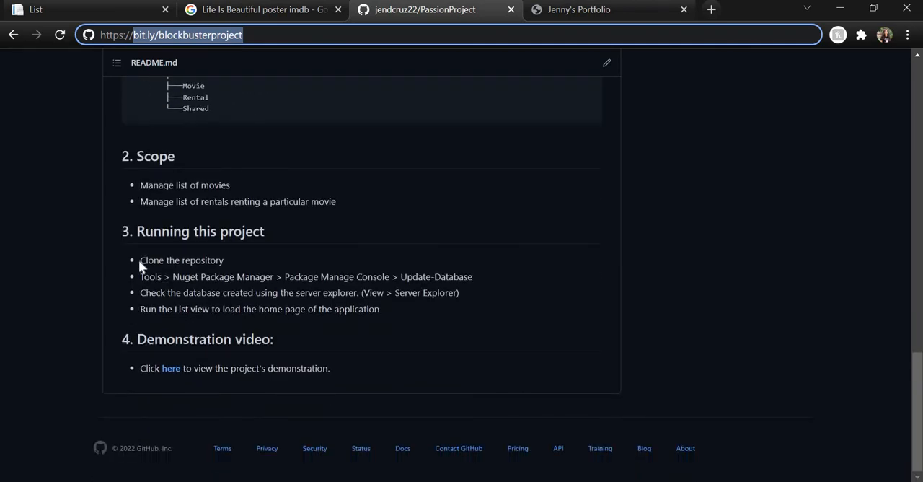
Step: Highlight the Running this project steps in the README, then return toward the top
{"action": "left_click_drag", "start_coordinate": [140, 260], "coordinate": [381, 308]}
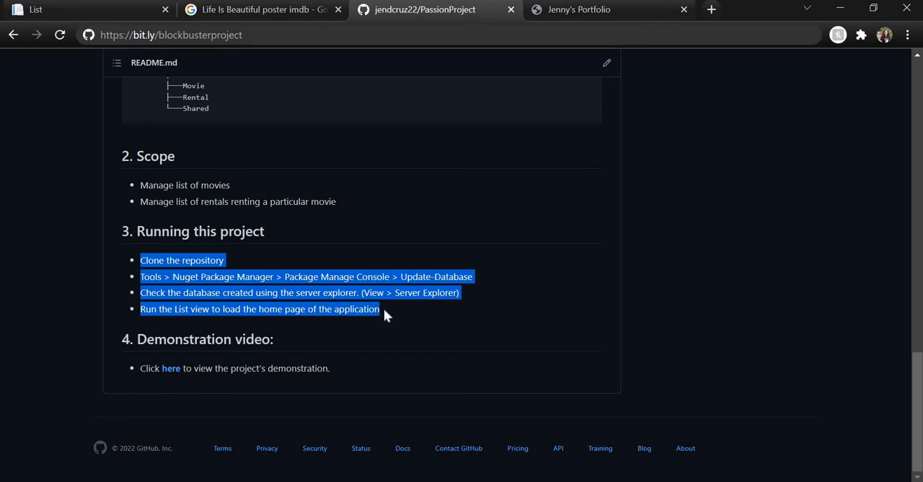
{"action": "left_click", "coordinate": [386, 316]}
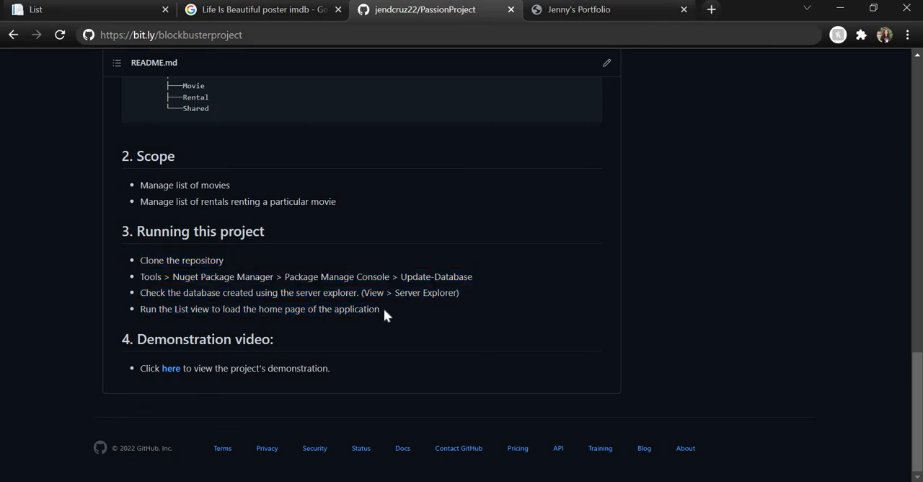
{"action": "scroll", "scroll_direction": "up", "scroll_amount": 3}
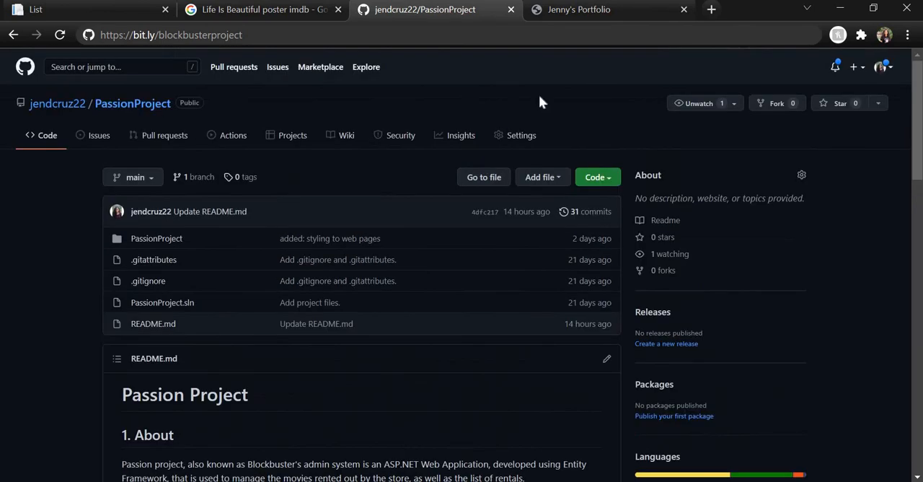
{"action": "mouse_move", "coordinate": [323, 69]}
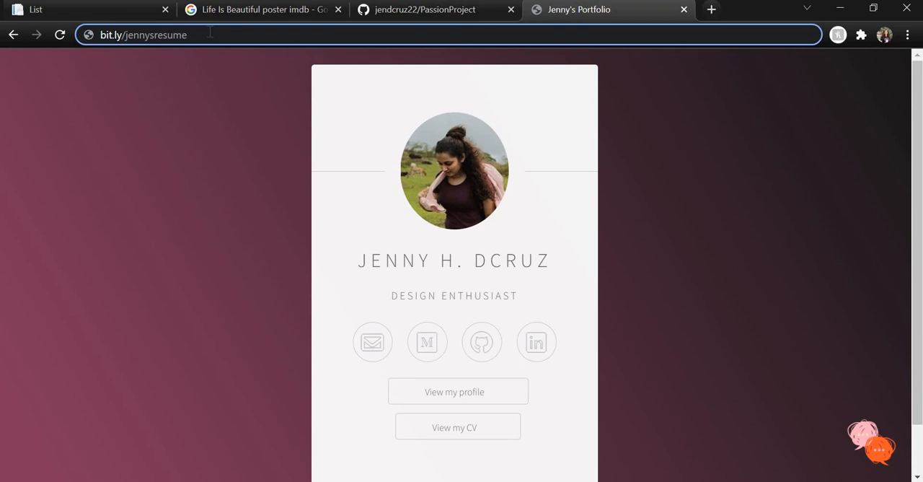
{"action": "mouse_move", "coordinate": [280, 253]}
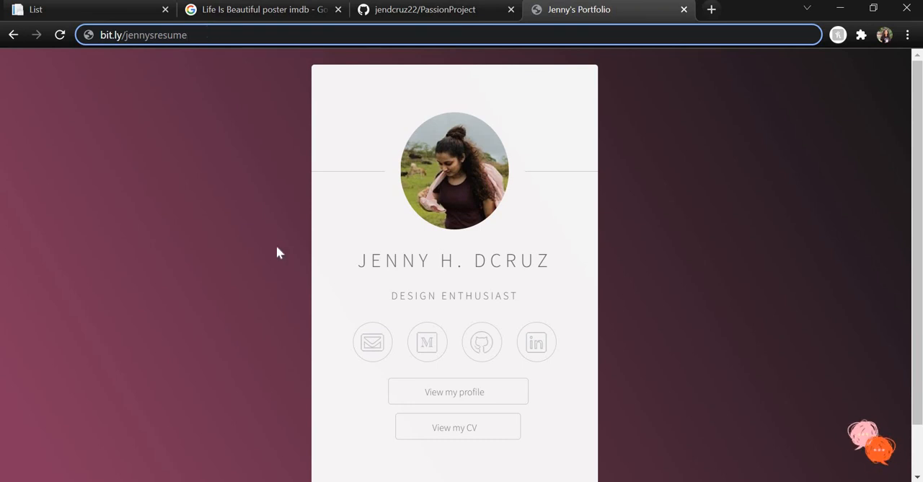